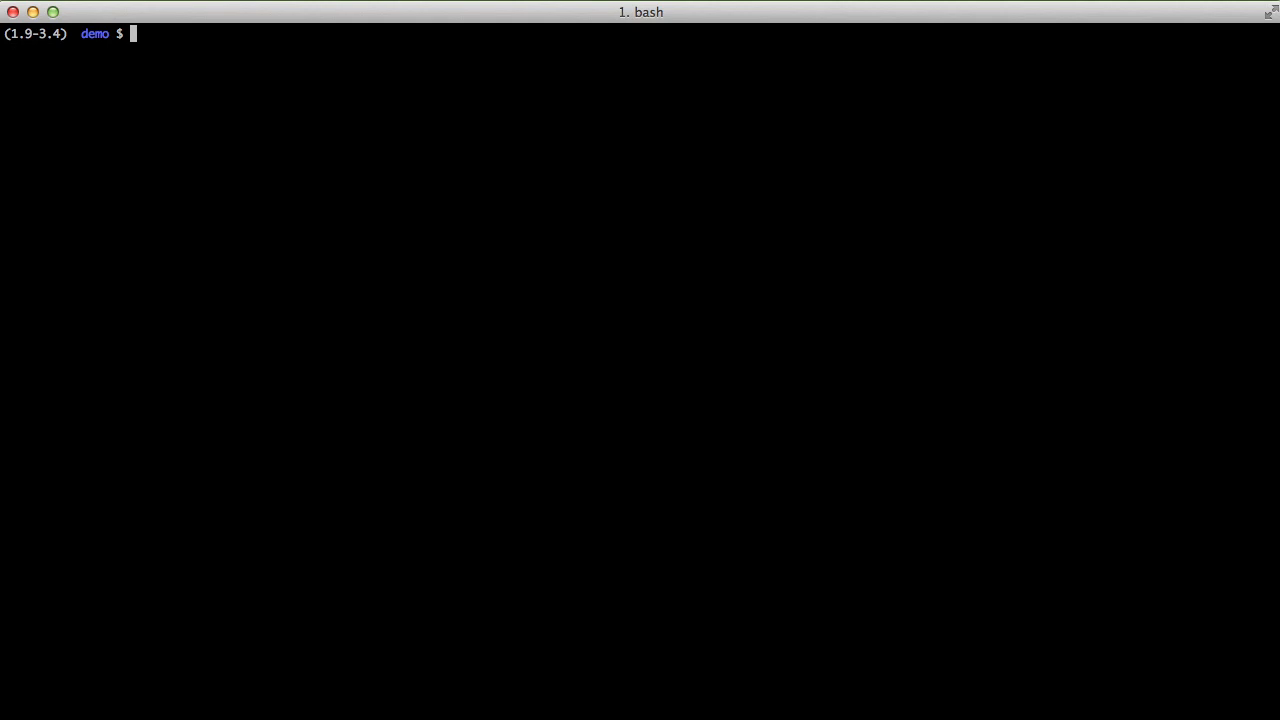
Launch an interactive IPython session from the bash prompt.
text(ipython)
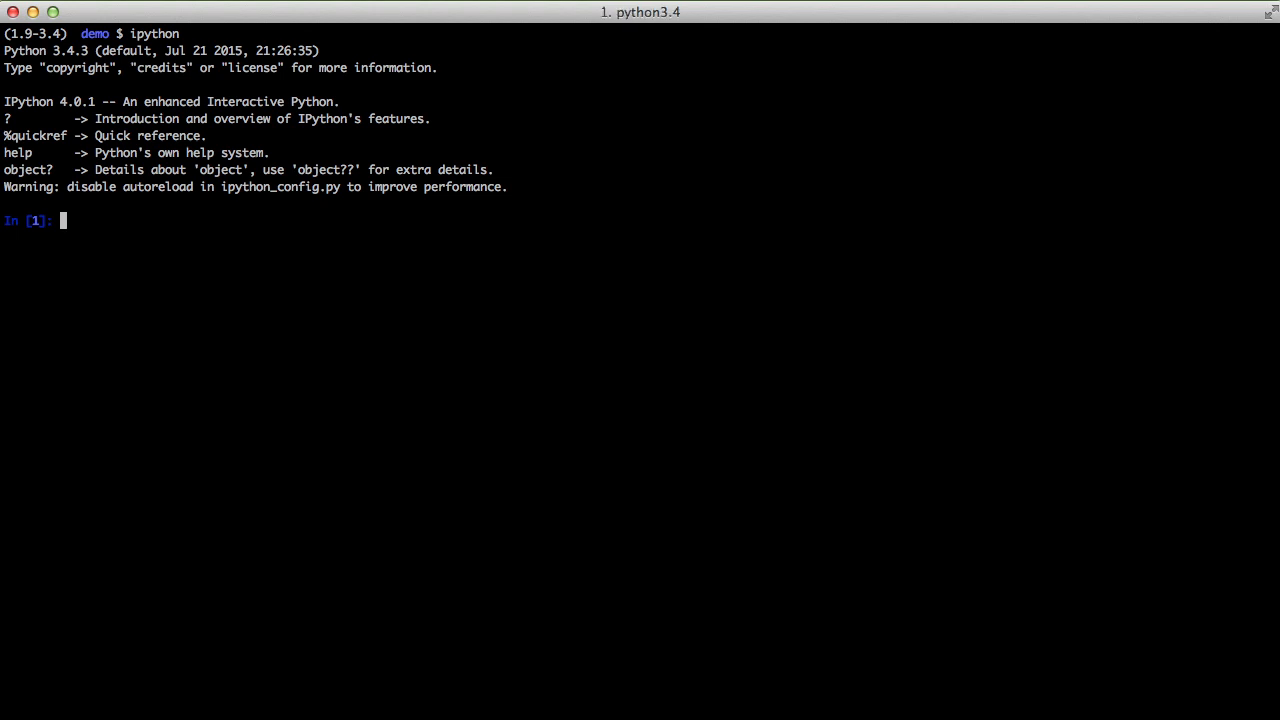
Import boto3 and assign boto3.resource('s3') to s3.
text(import bo)
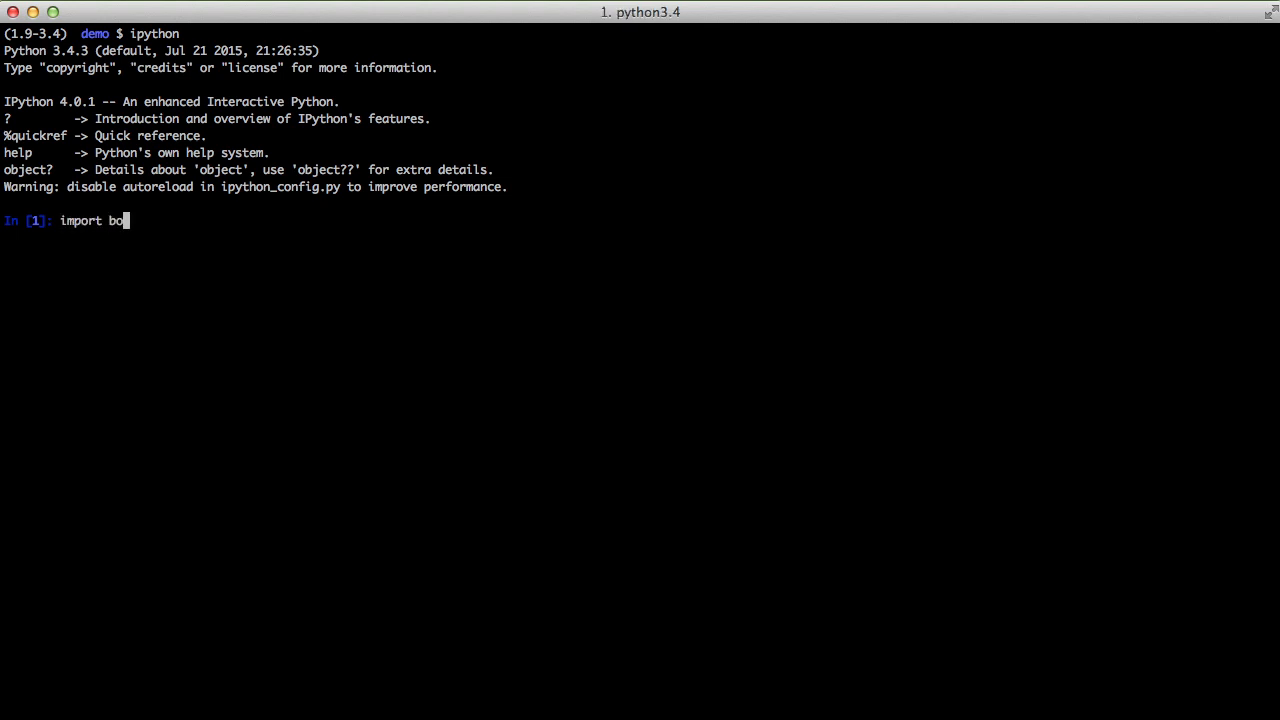
key(Enter)
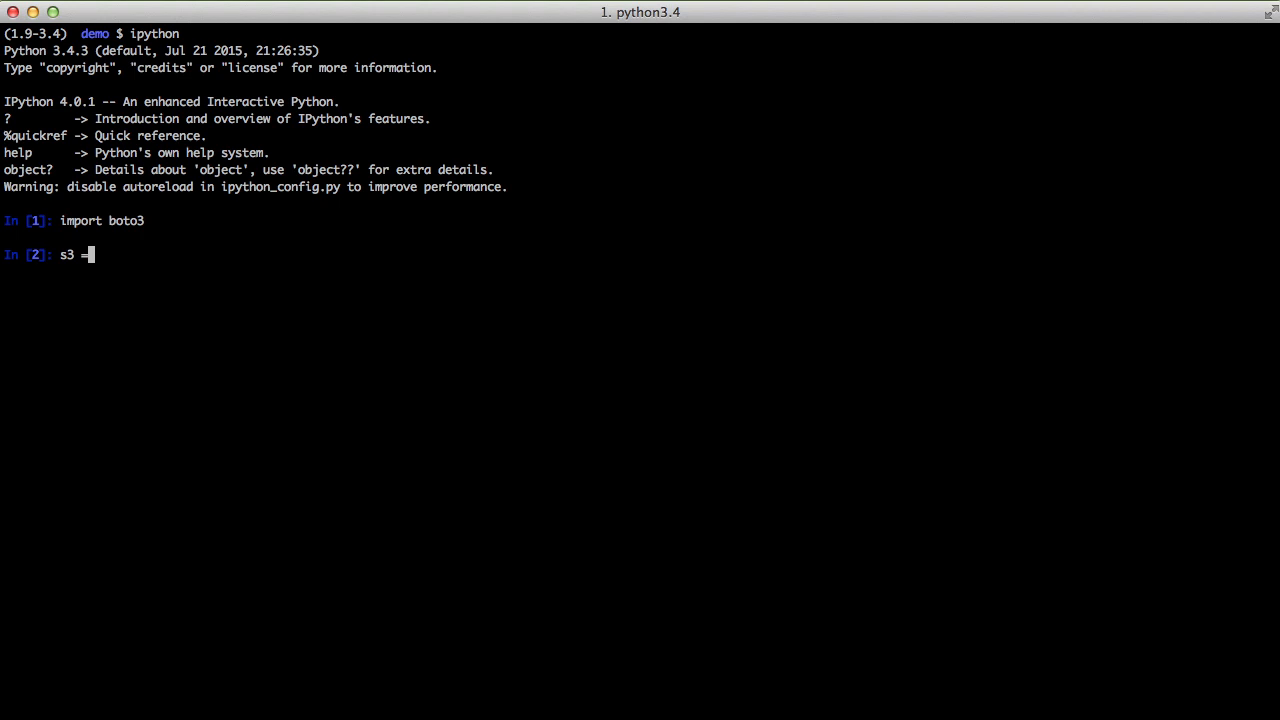
text(boto3.resourc)
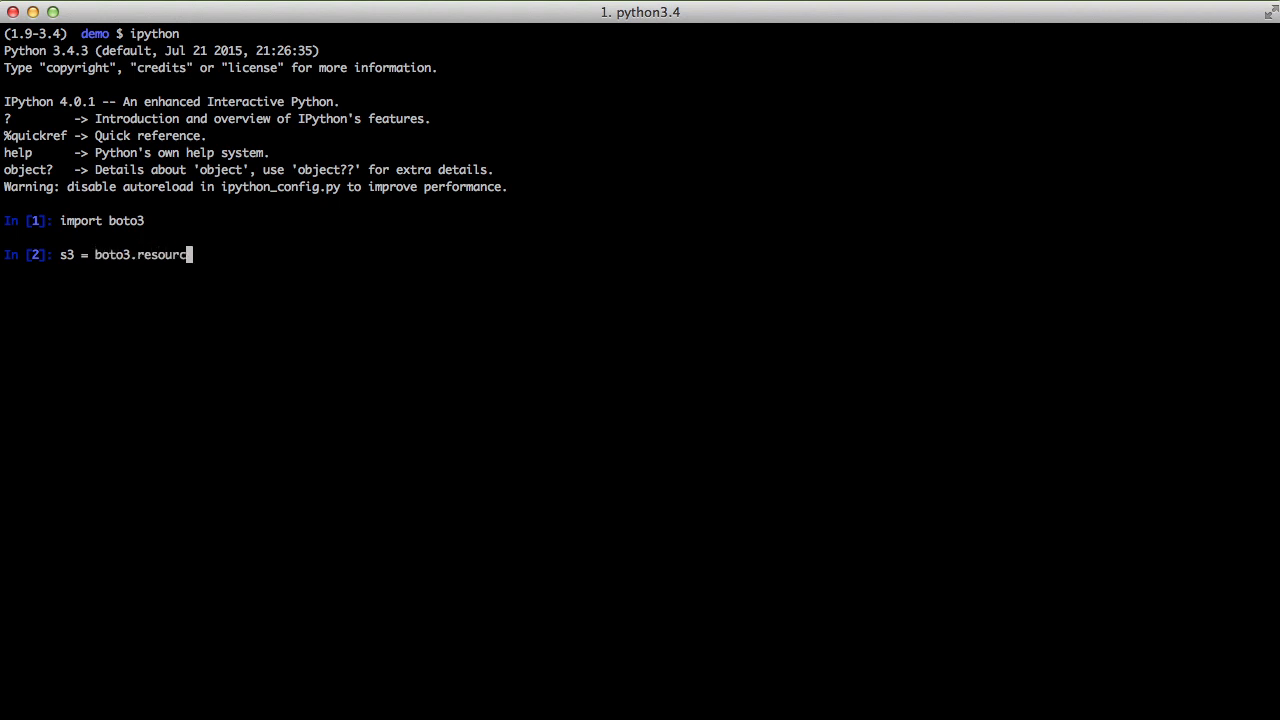
text(e('s3'))
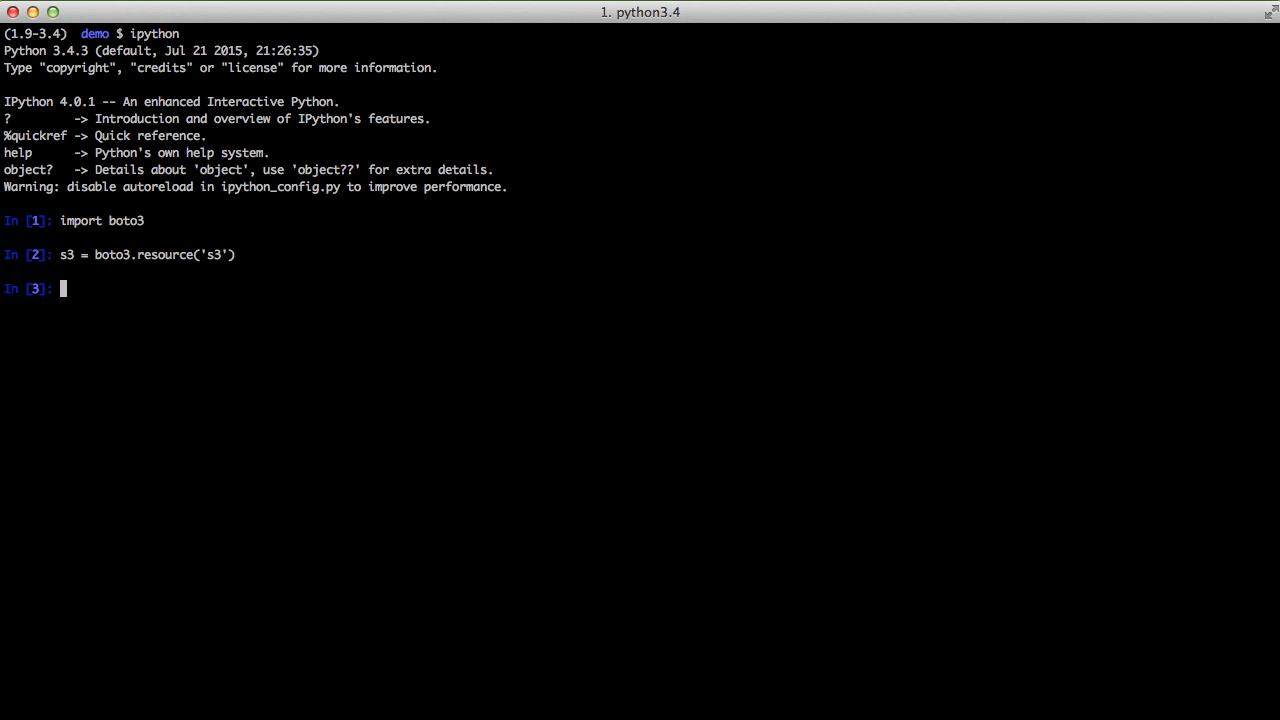
Assign s3.Bucket('godjango-playground') to bucket.
text(bucket)
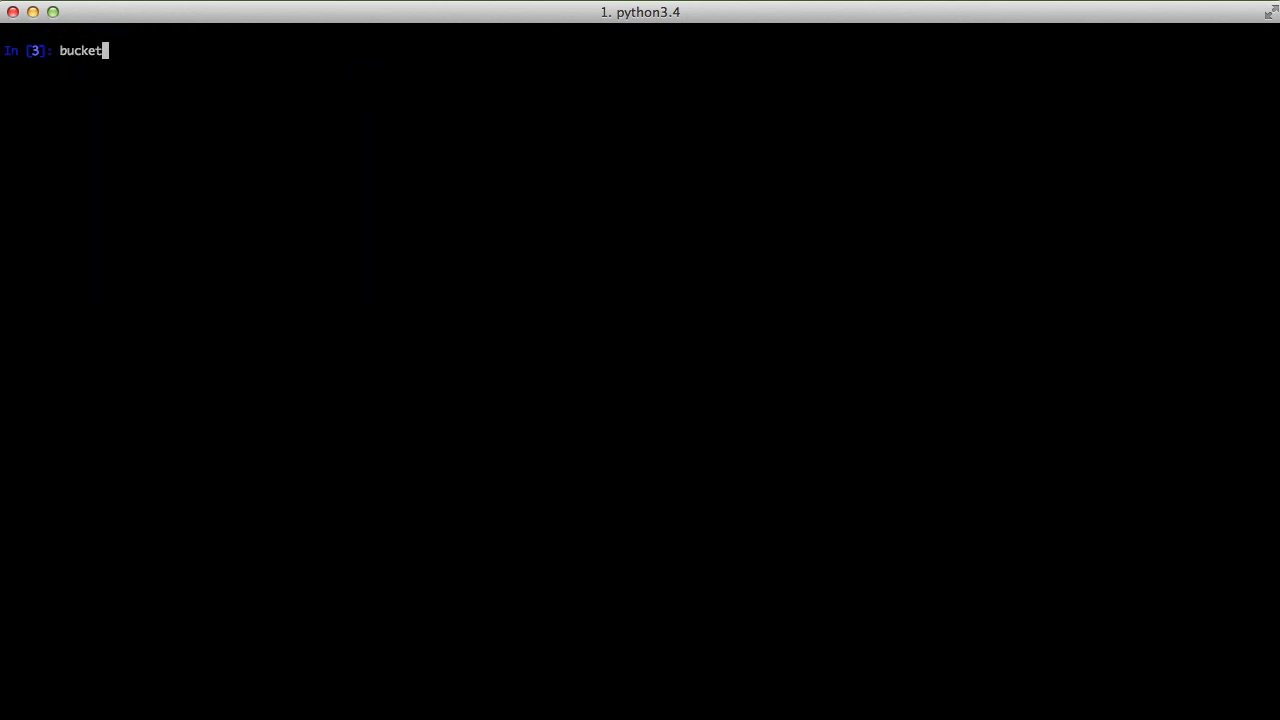
text(= s3.Bucket)
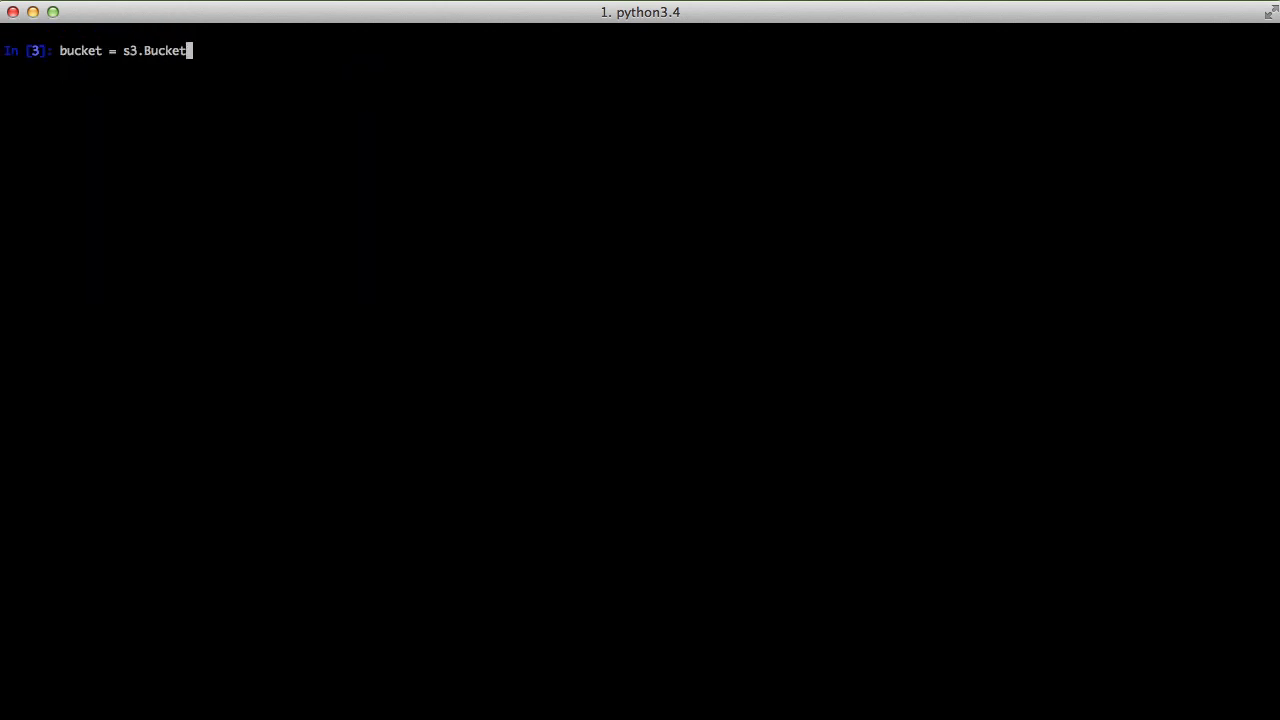
text(('godjango-p)
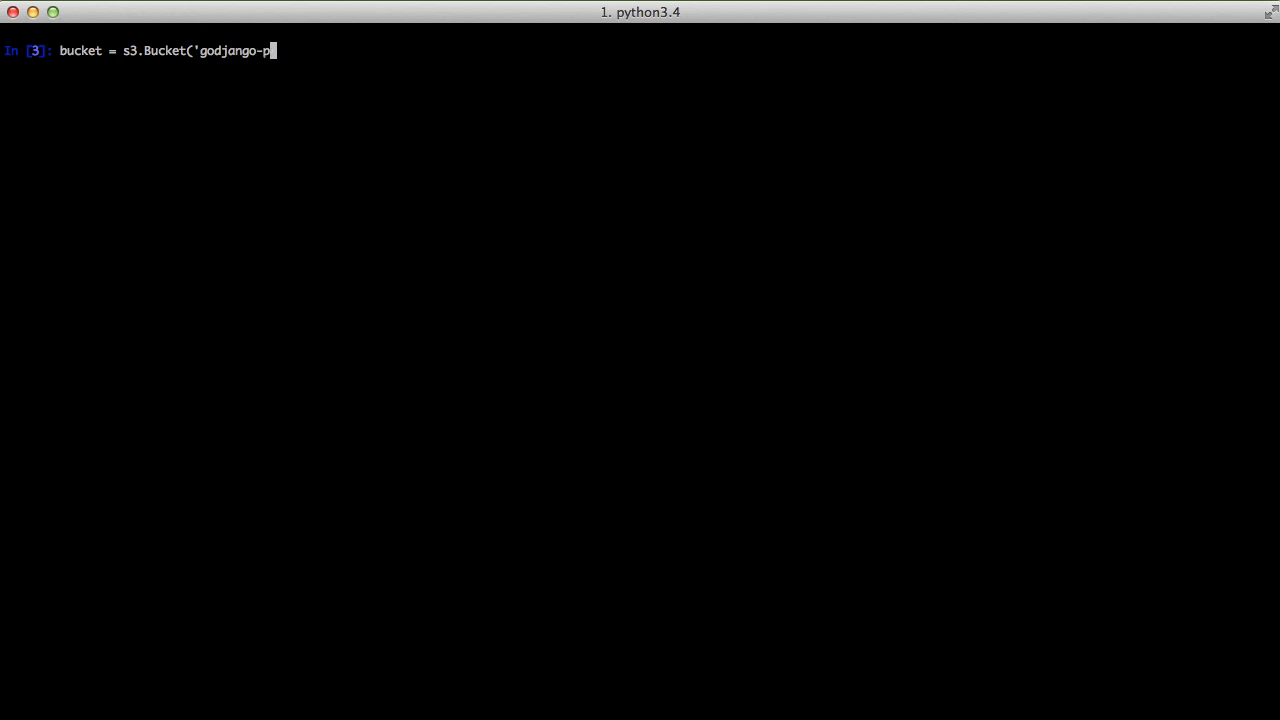
text(layground'))
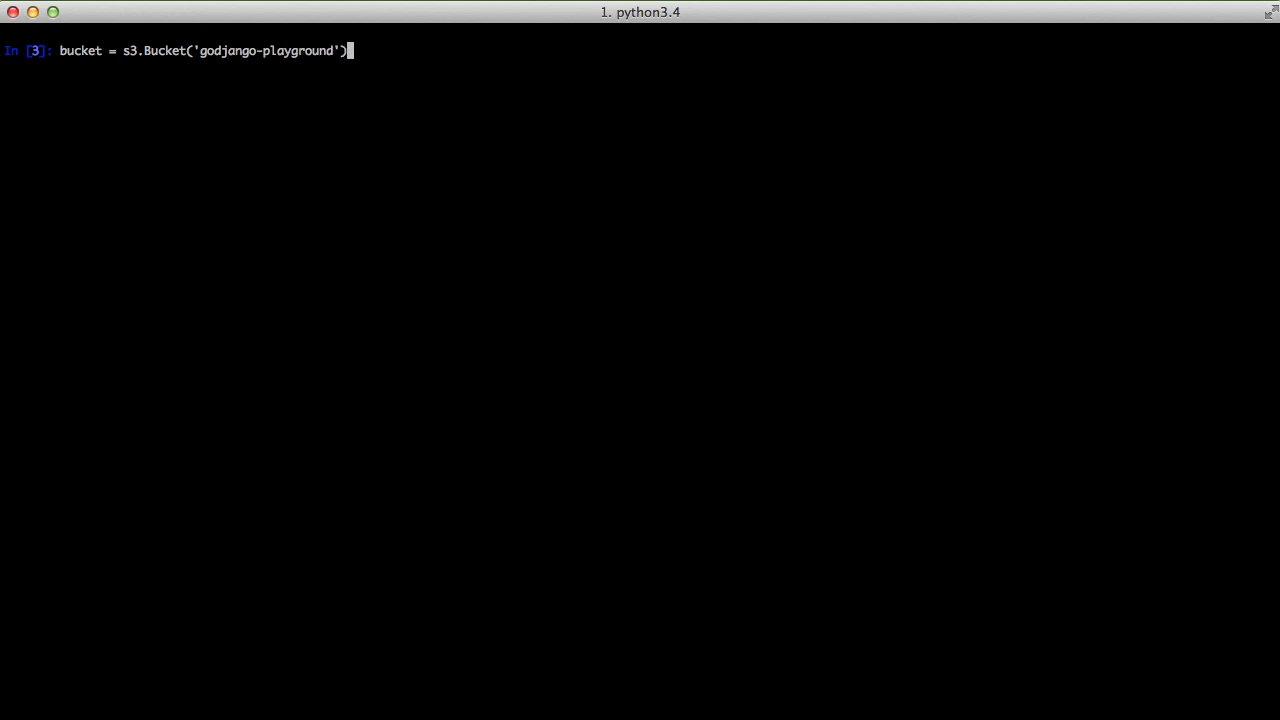
Loop over bucket.objects.all() printing each f.key, listing test.pdf and test.txt, then run ls.
text(f)
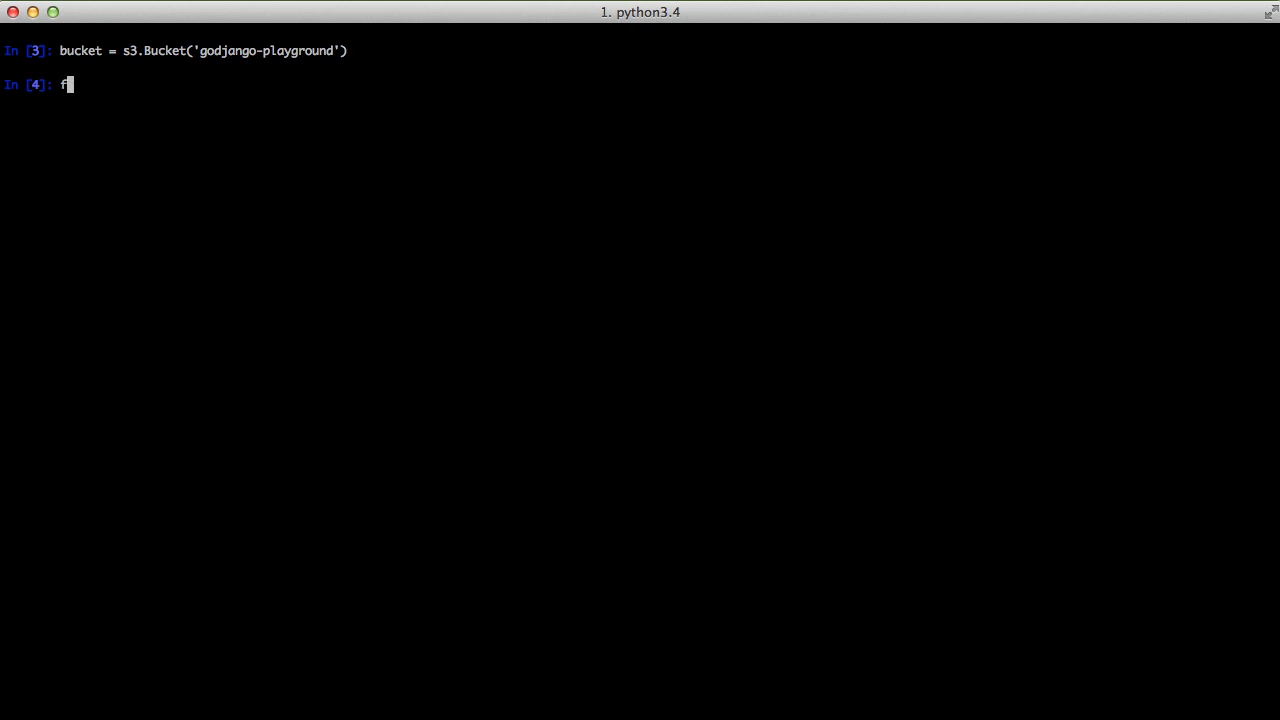
text(or f in bucket.obj)
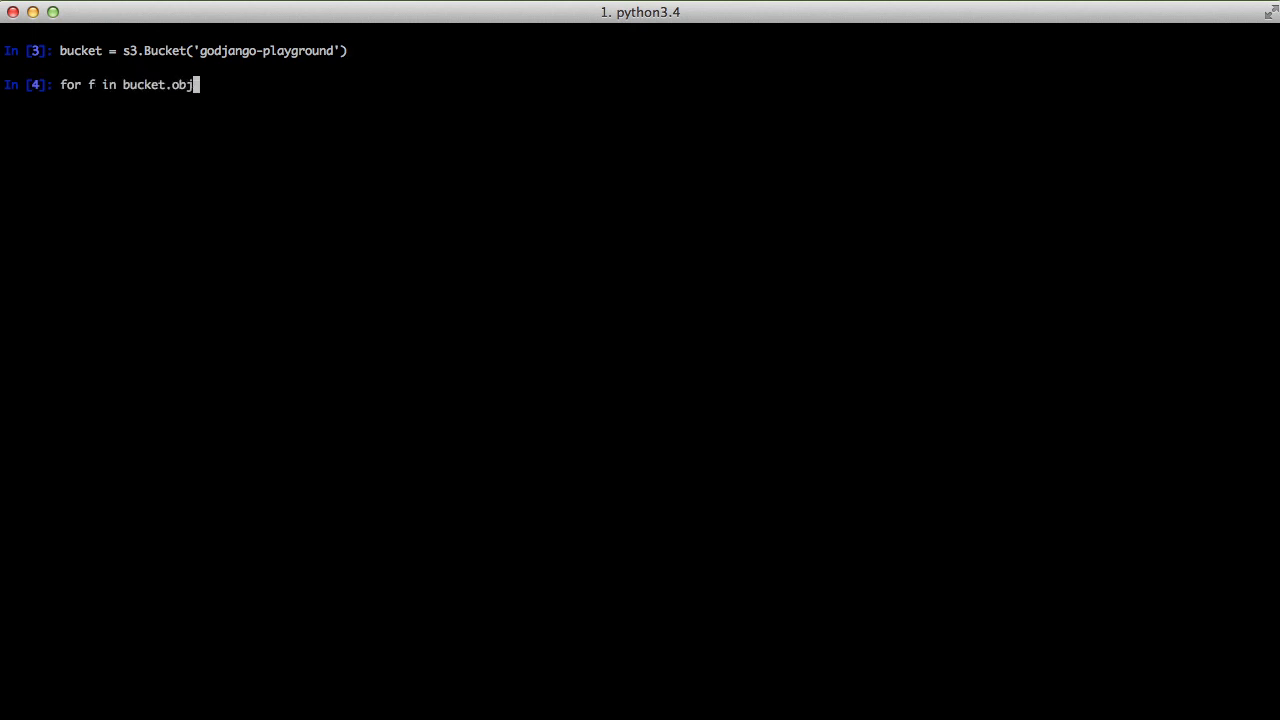
text(ects.all())
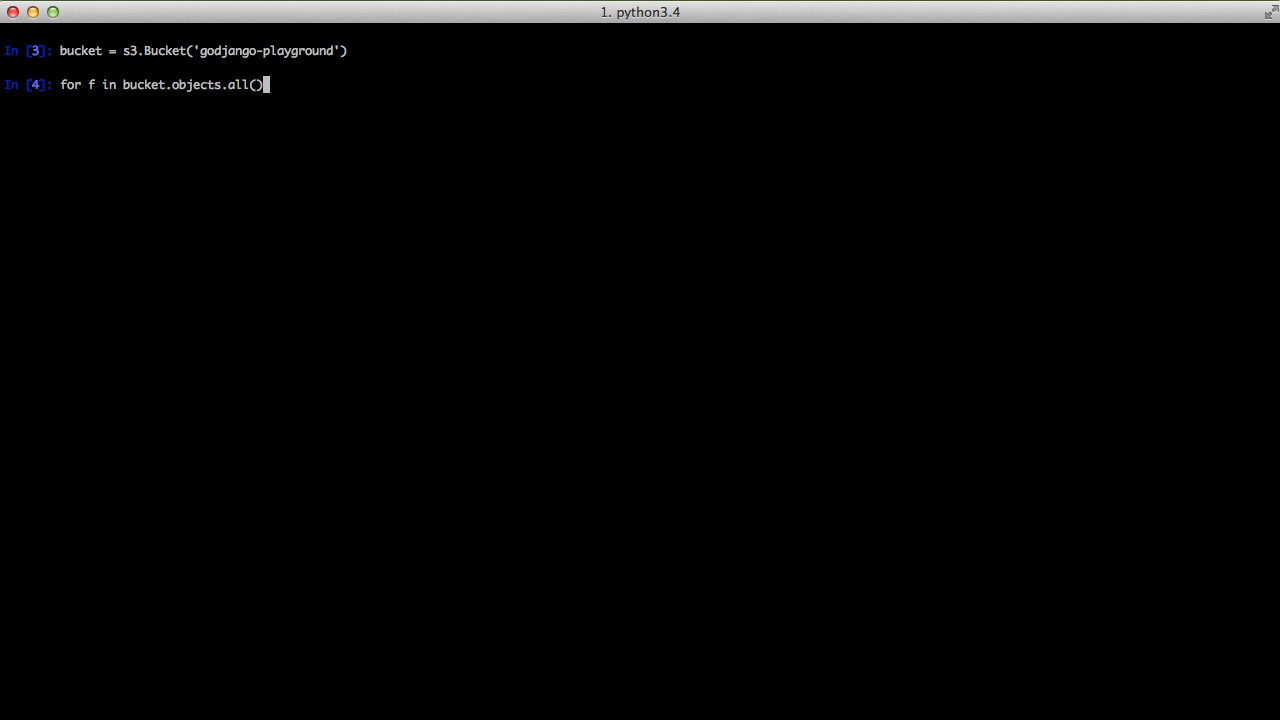
text(:)
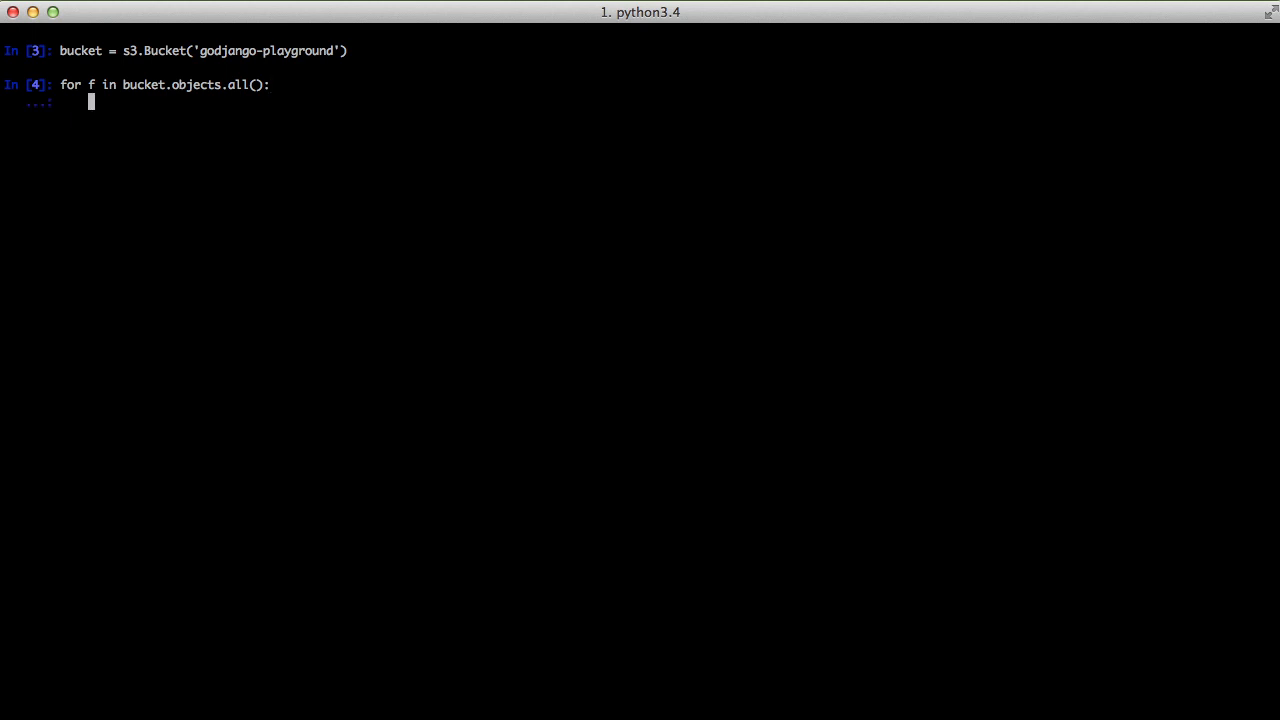
text(print(f.key)
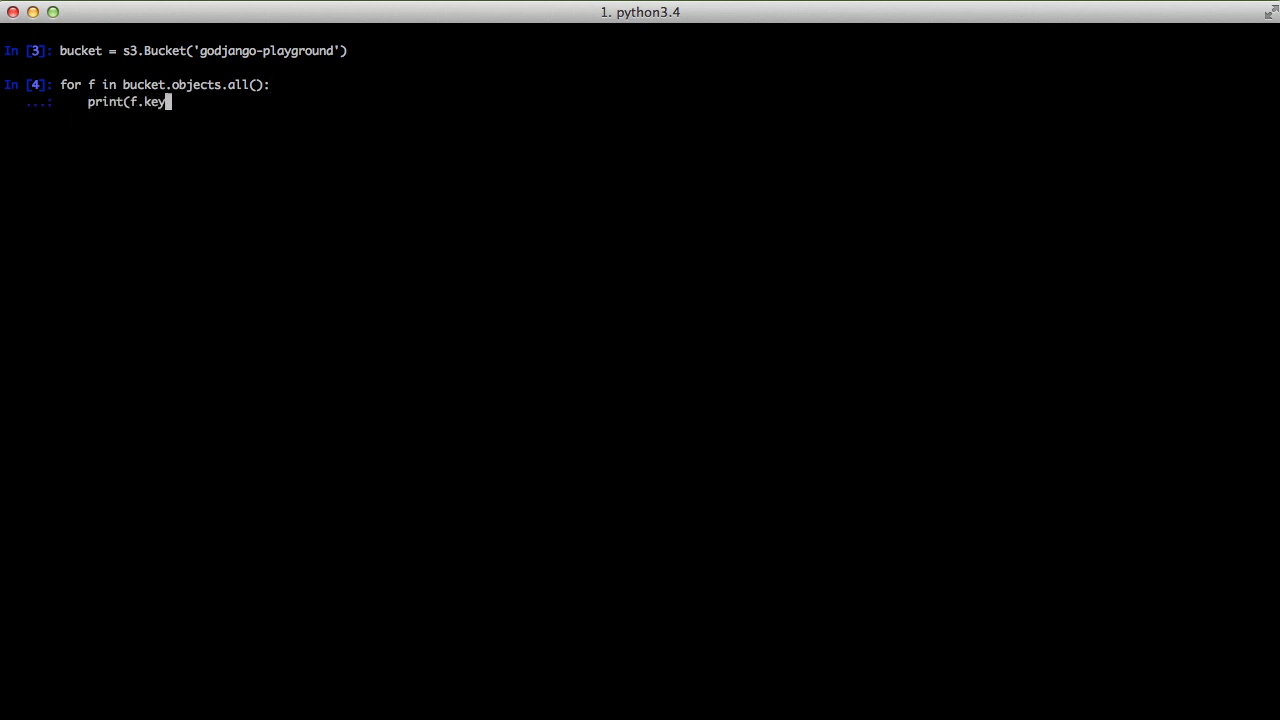
text())
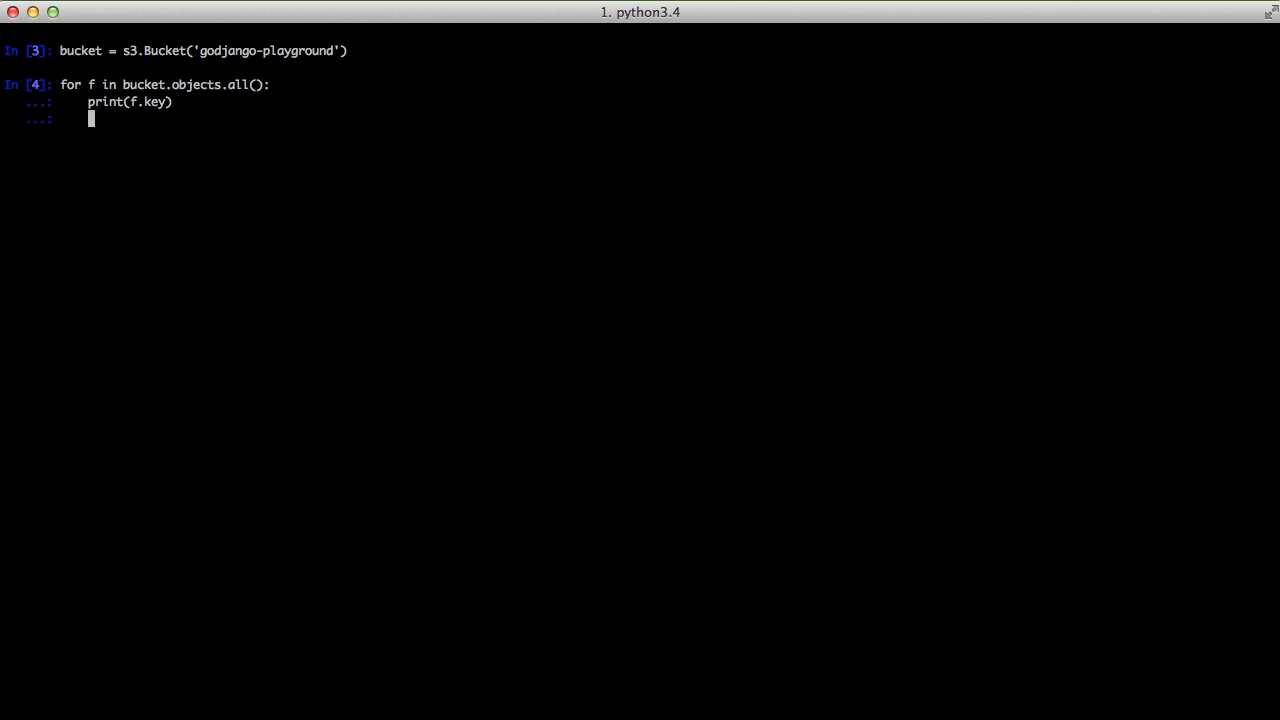
key(enter)
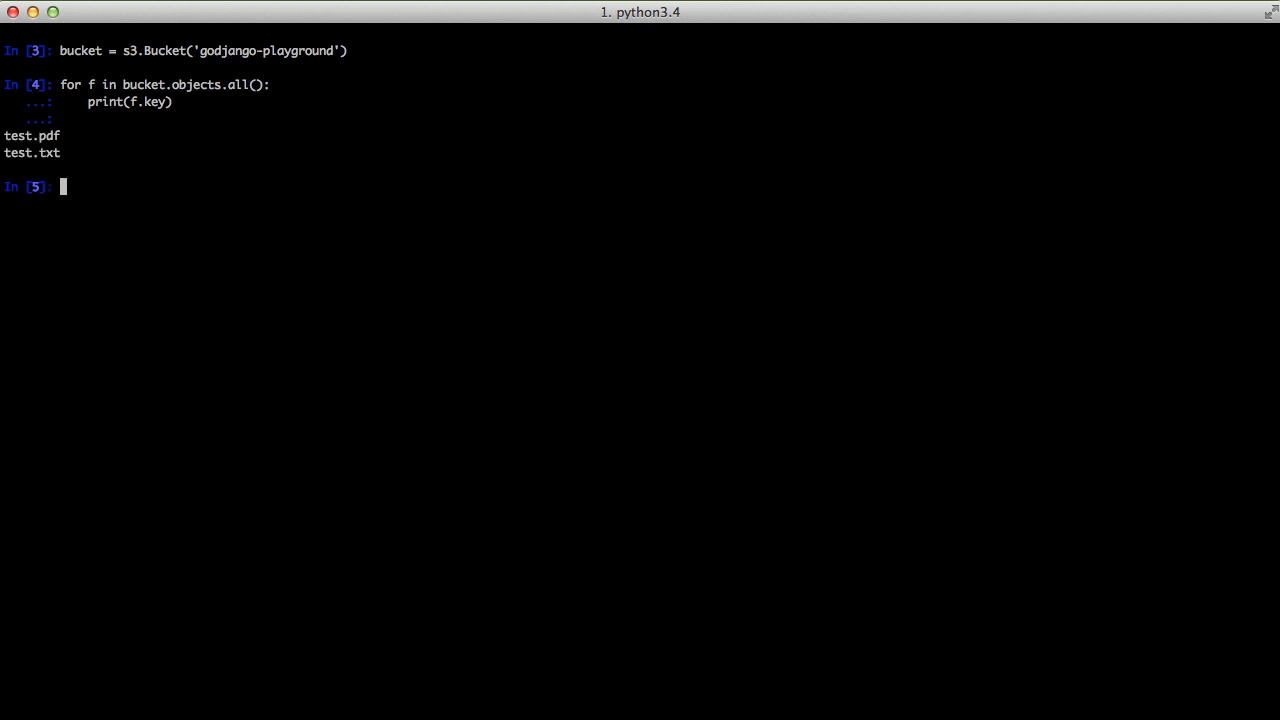
text(ls)
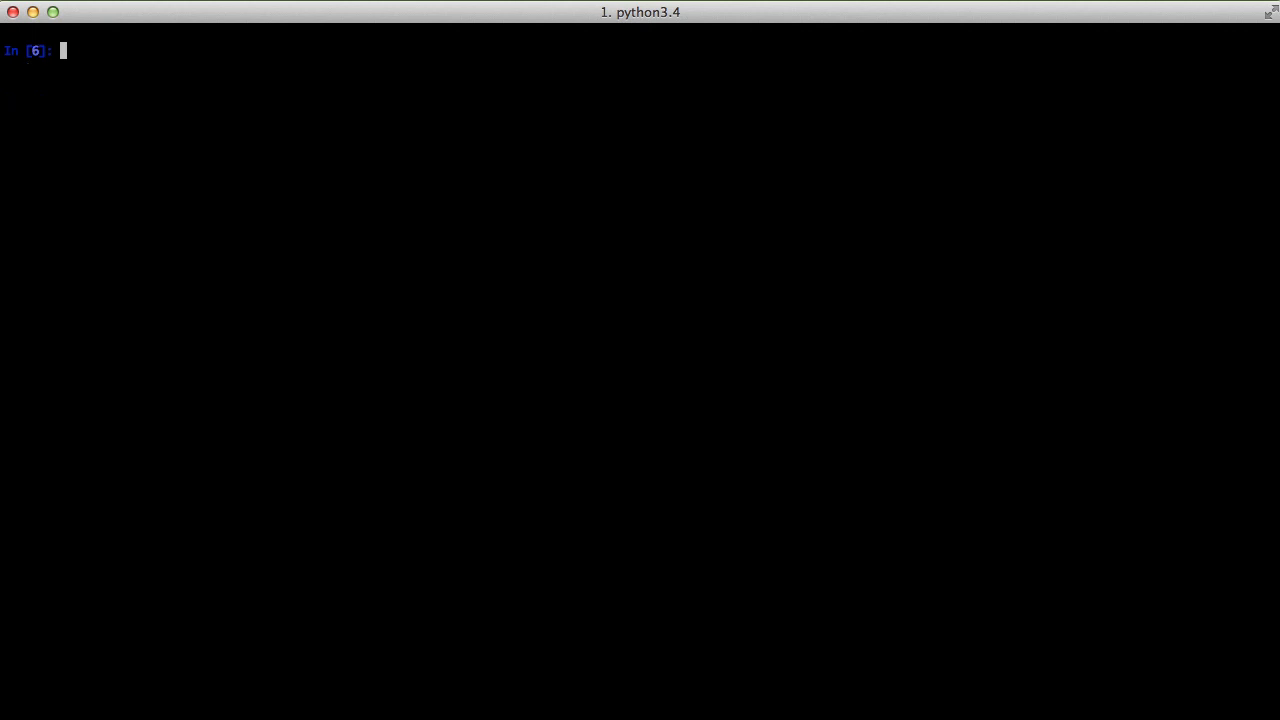
Download test.txt from the bucket to a local file named hello.txt with bucket.download_file.
text(bucket.d)
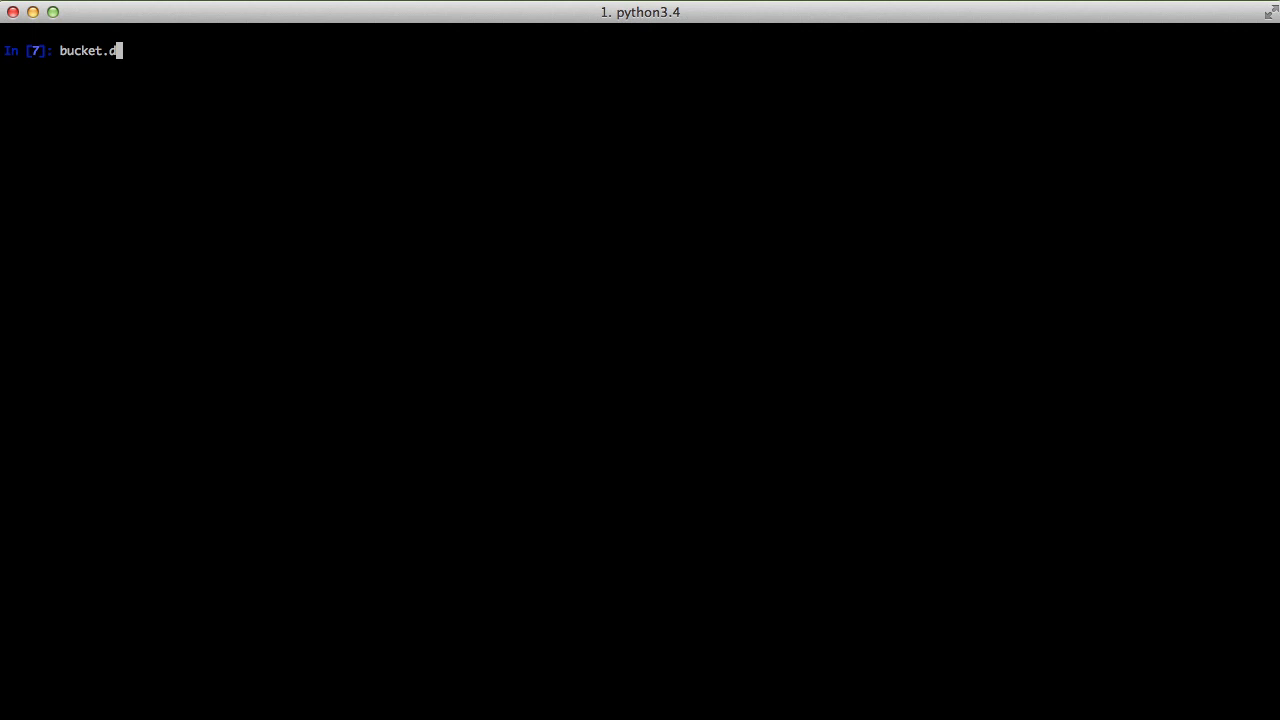
text(ownload_file('t)
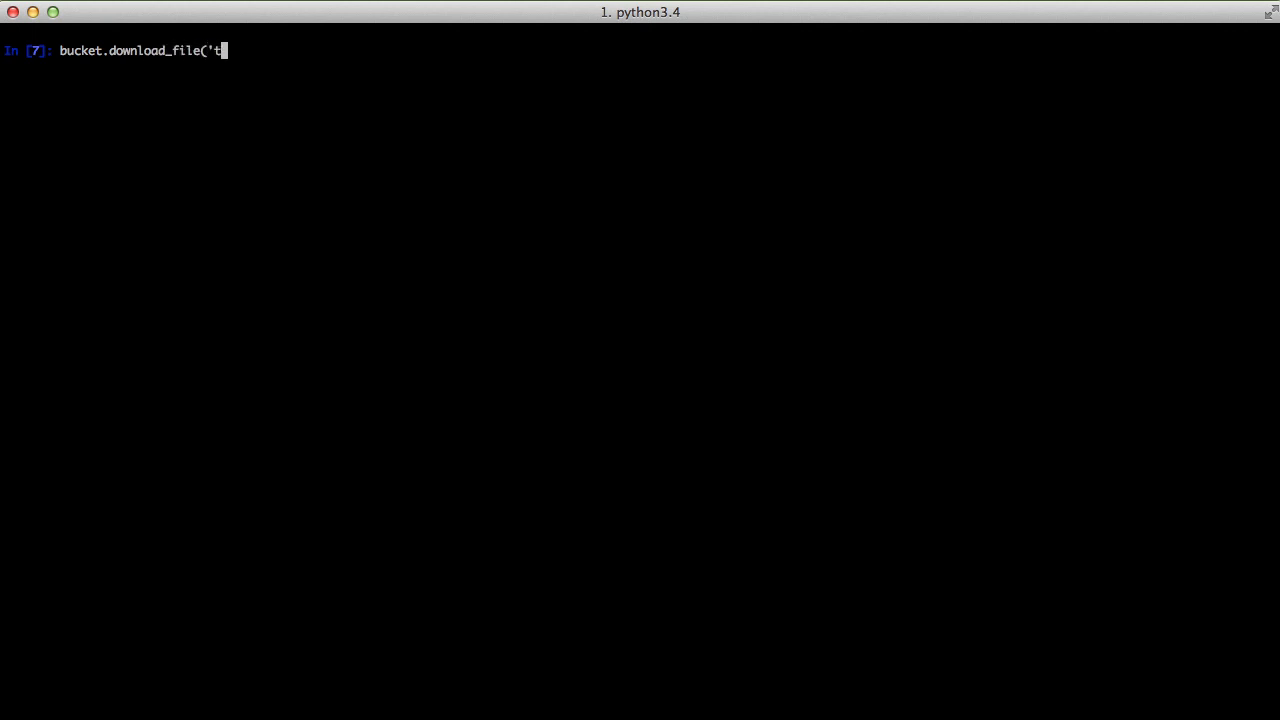
text(est.txt)
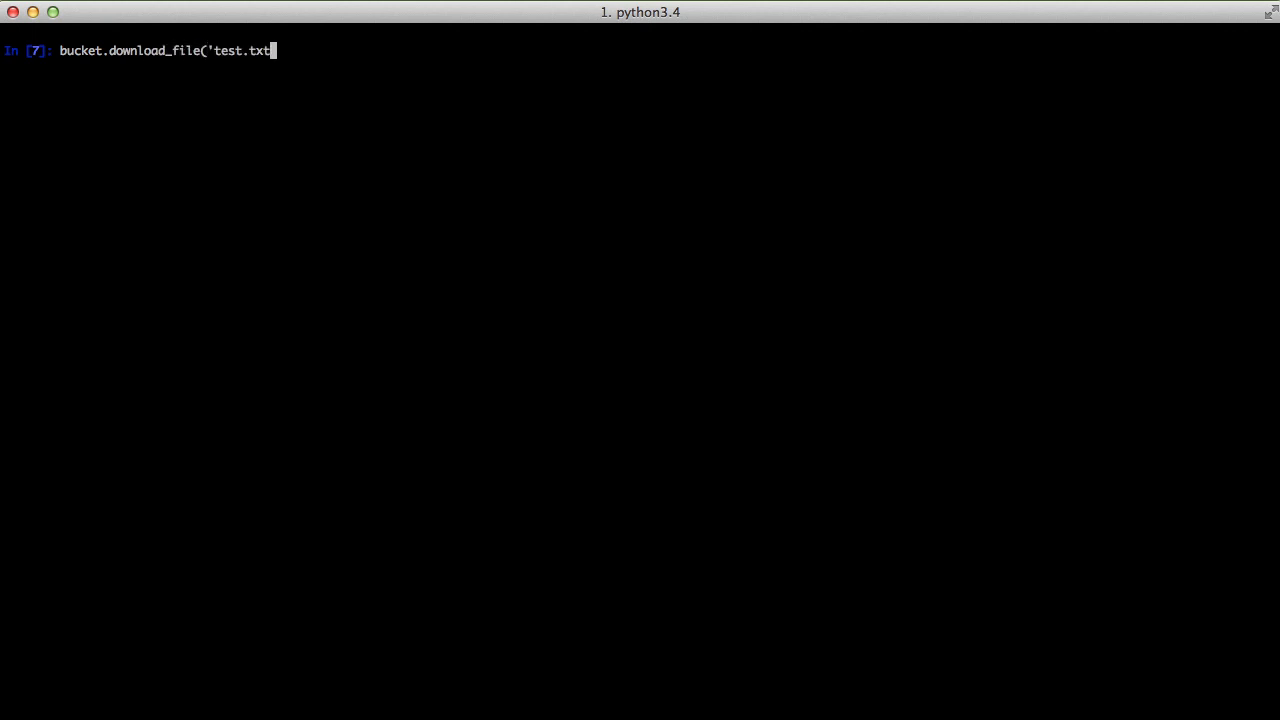
text(')
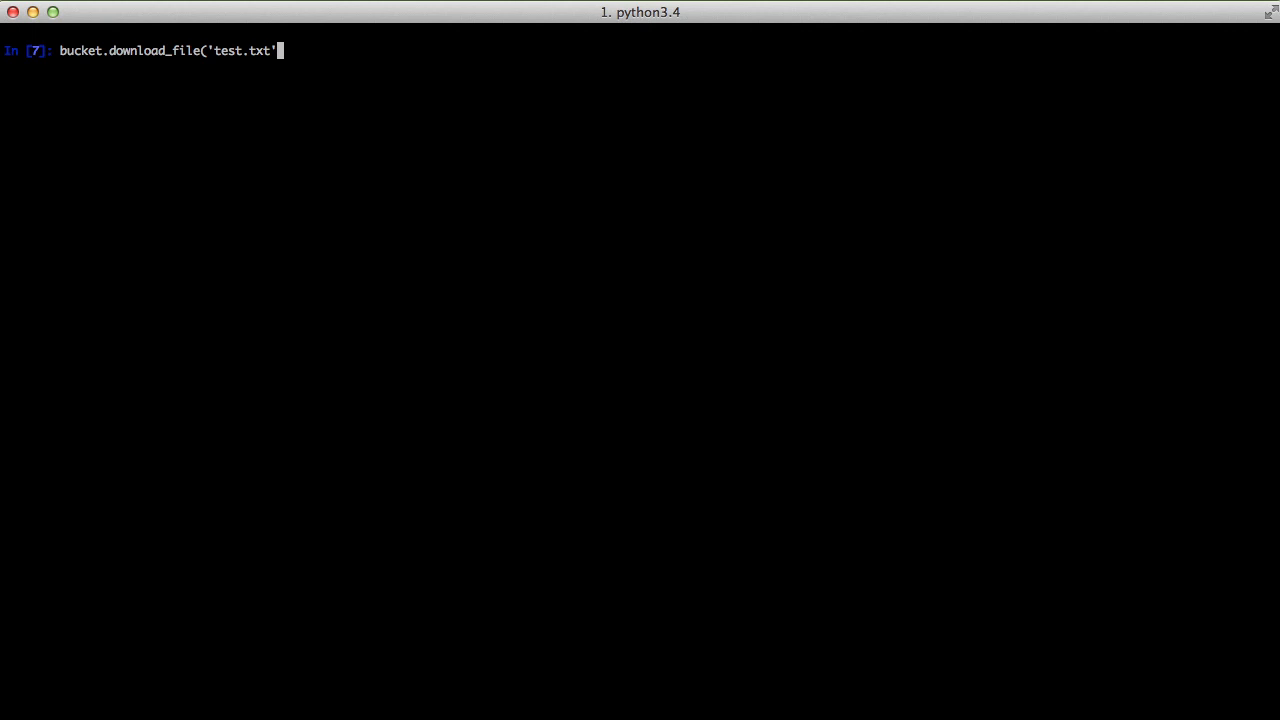
text(,)
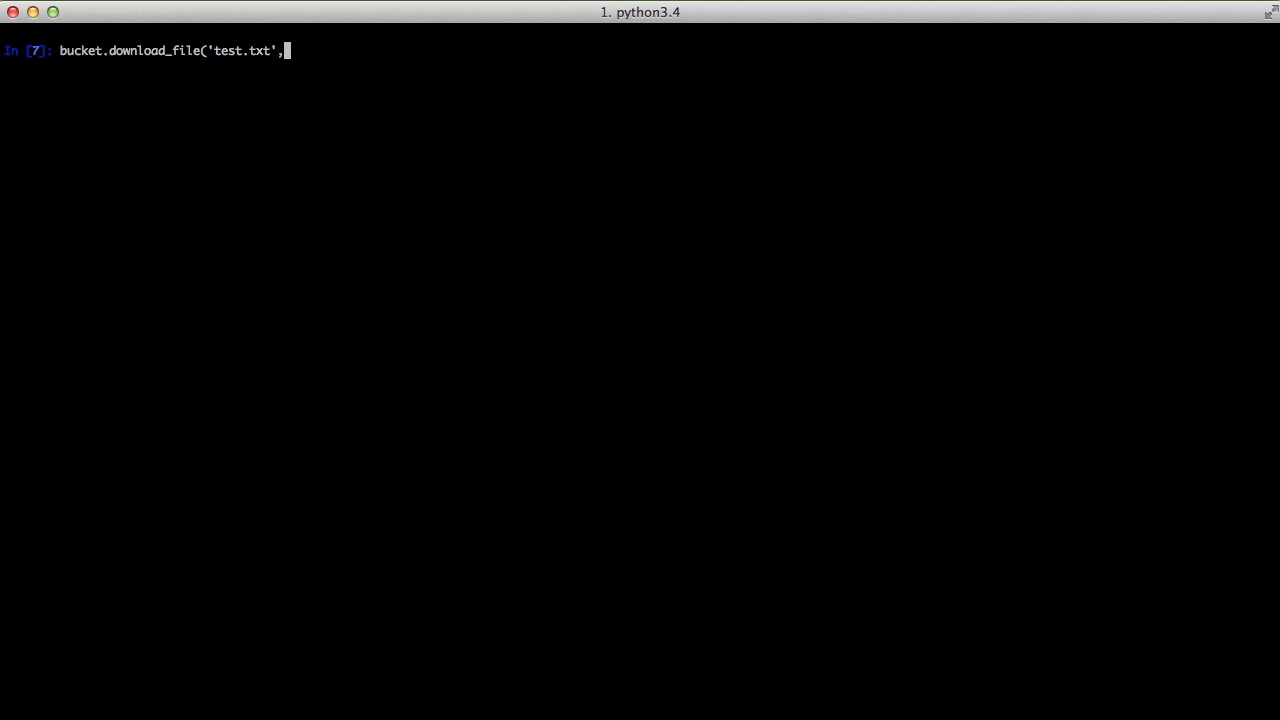
text('hello.txt)
text(ls)
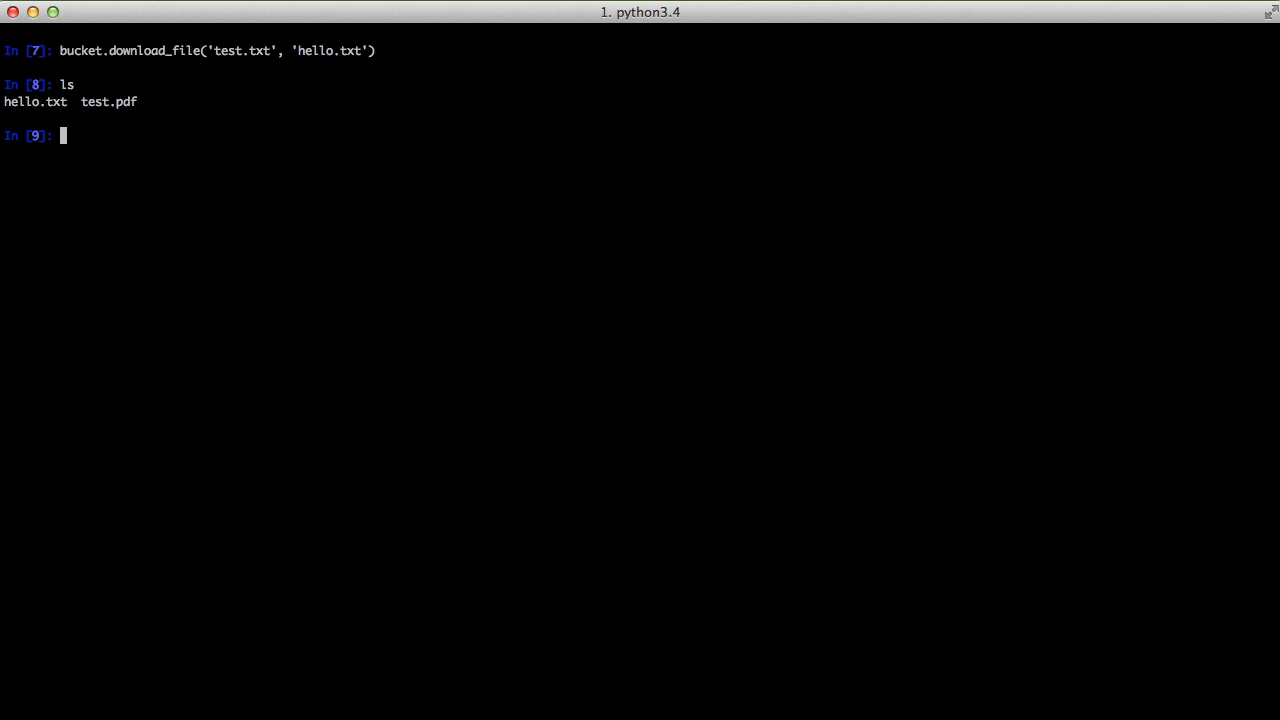
Show the contents of hello.txt with cat.
text(cat)
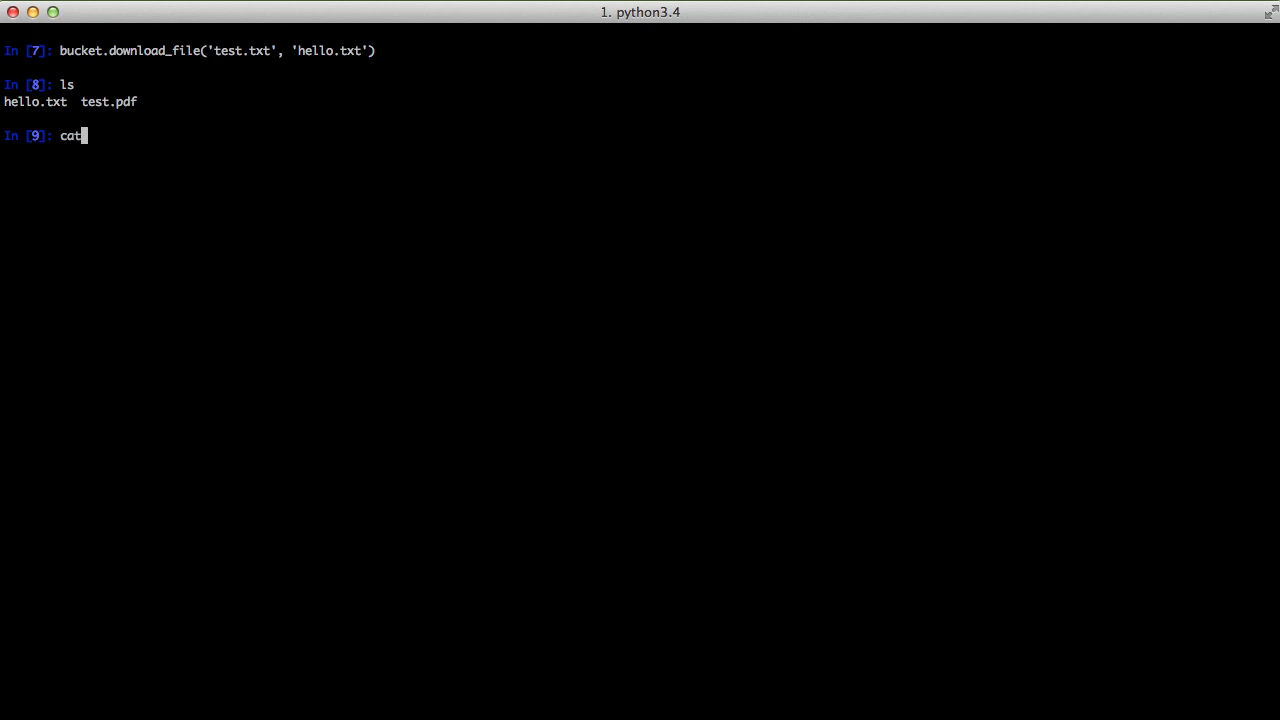
text(hell)
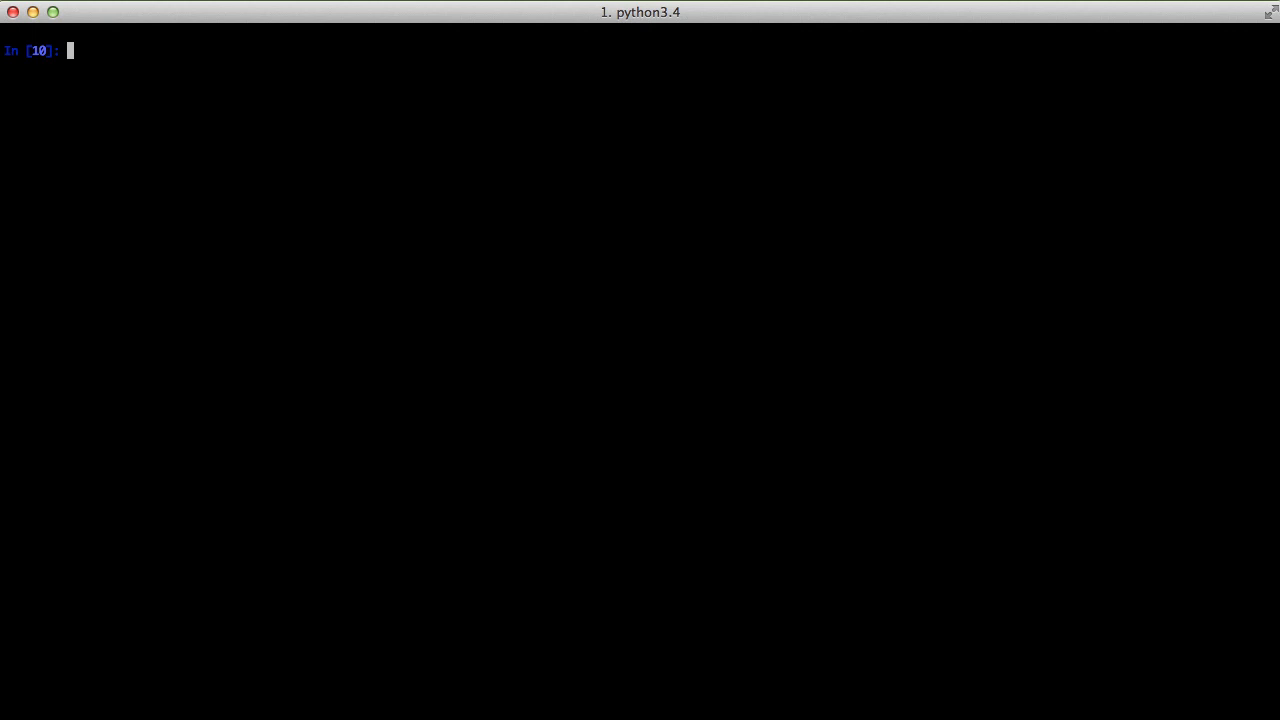
Loop over bucket.objects.filter(Delimiter='.pdf') printing obj.key, which returns test.txt.
text(for obj in)
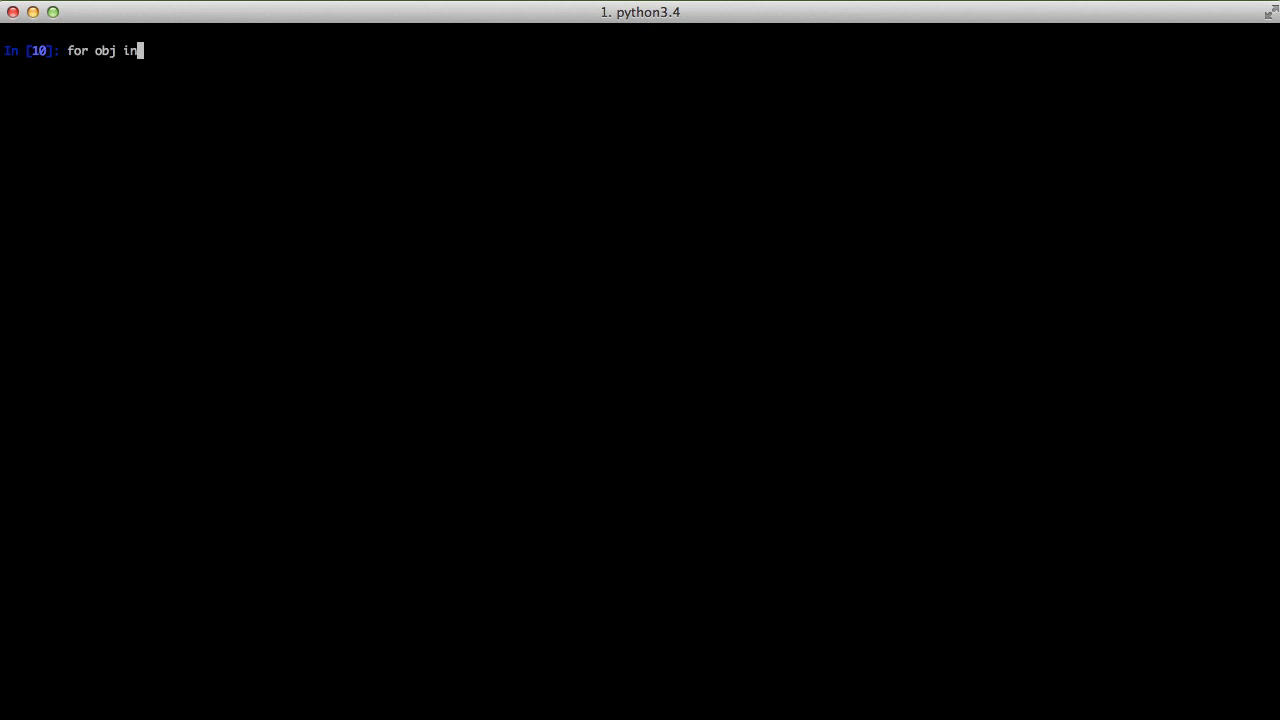
text(bucket.object)
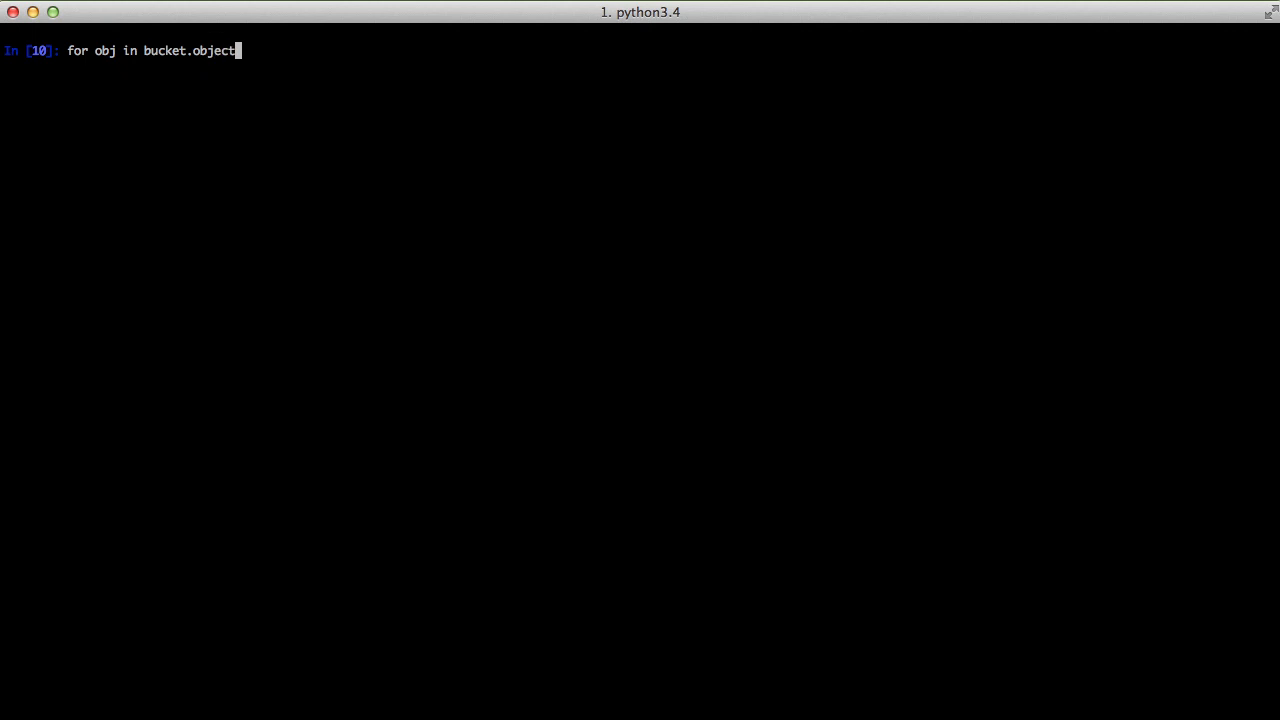
text(s.filter()
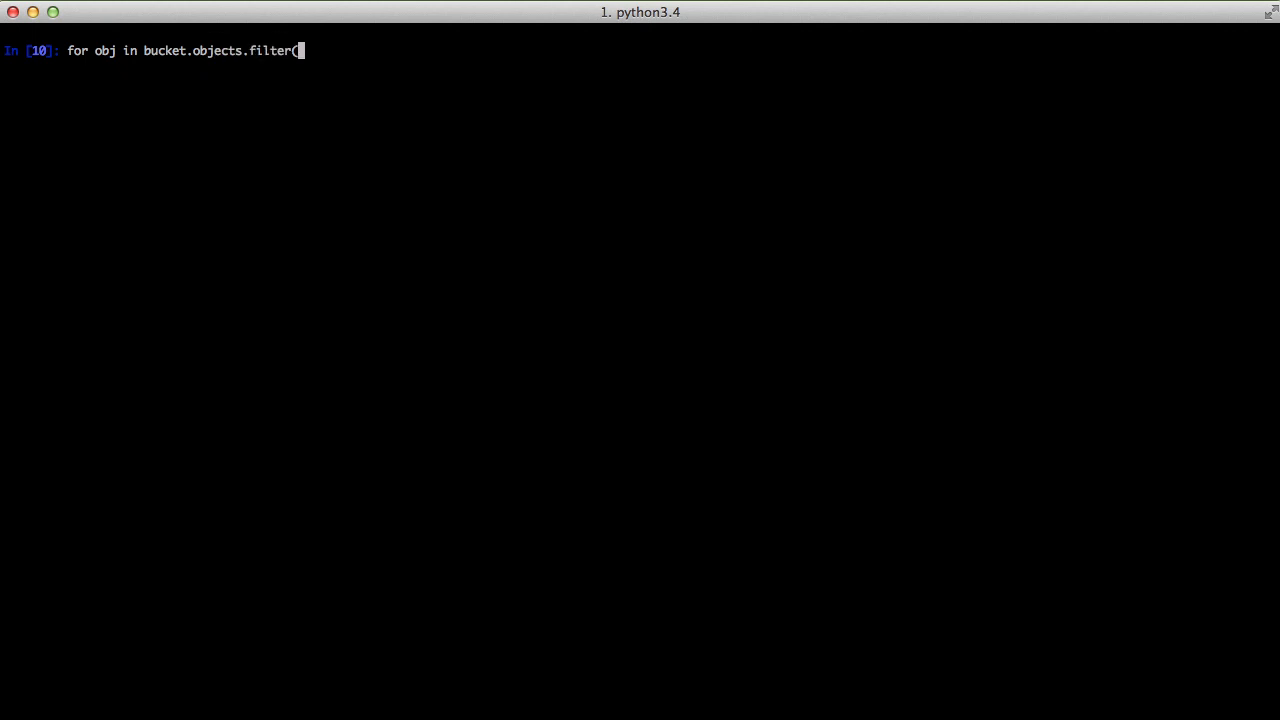
text(Deli)
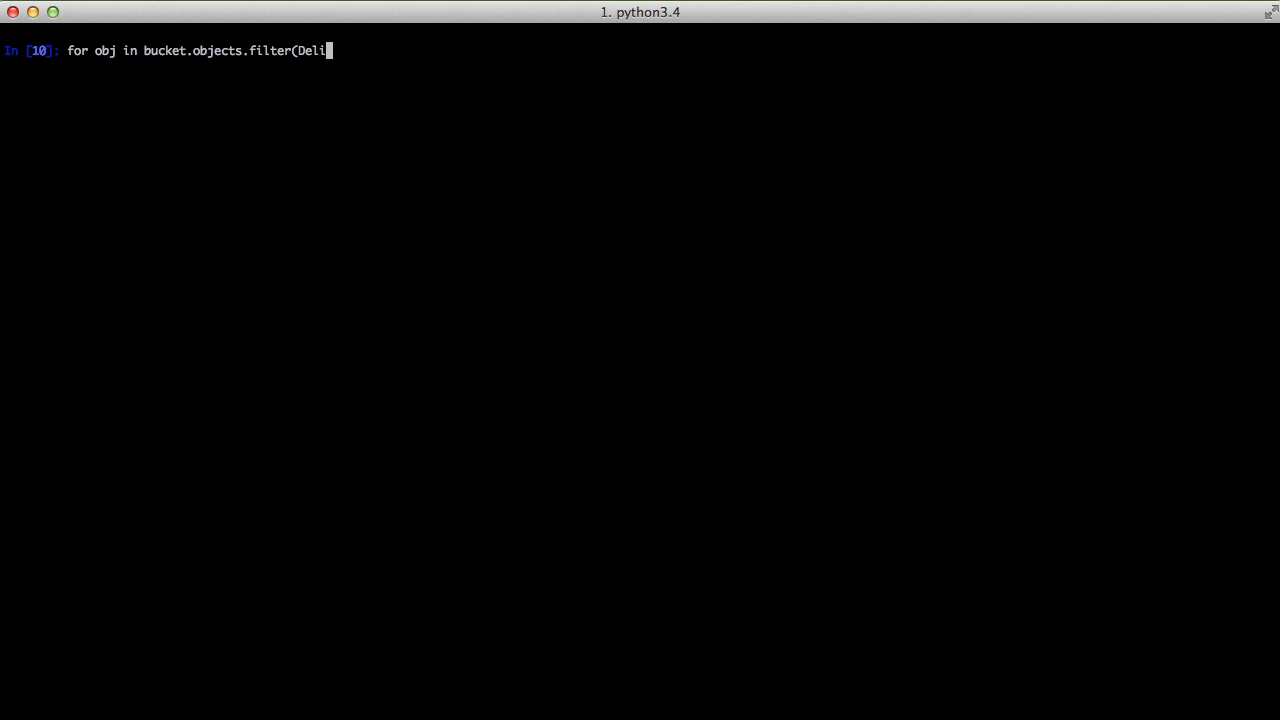
text(mite)
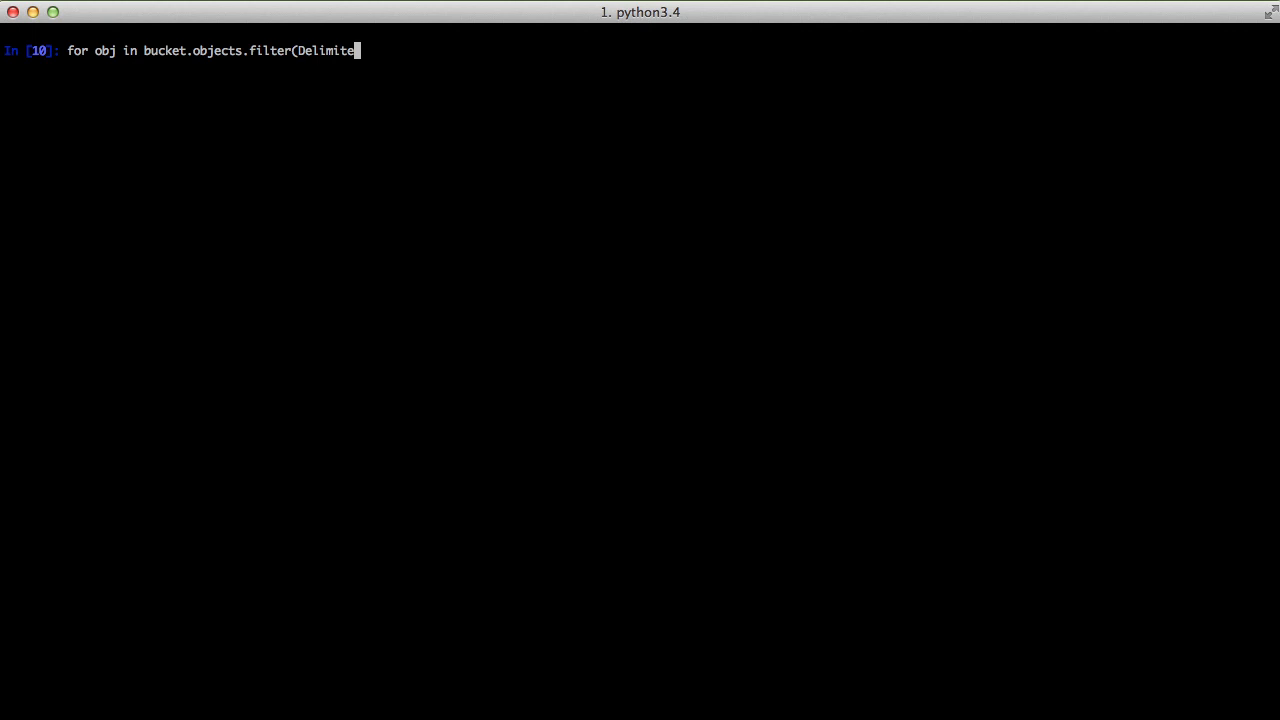
text(=')
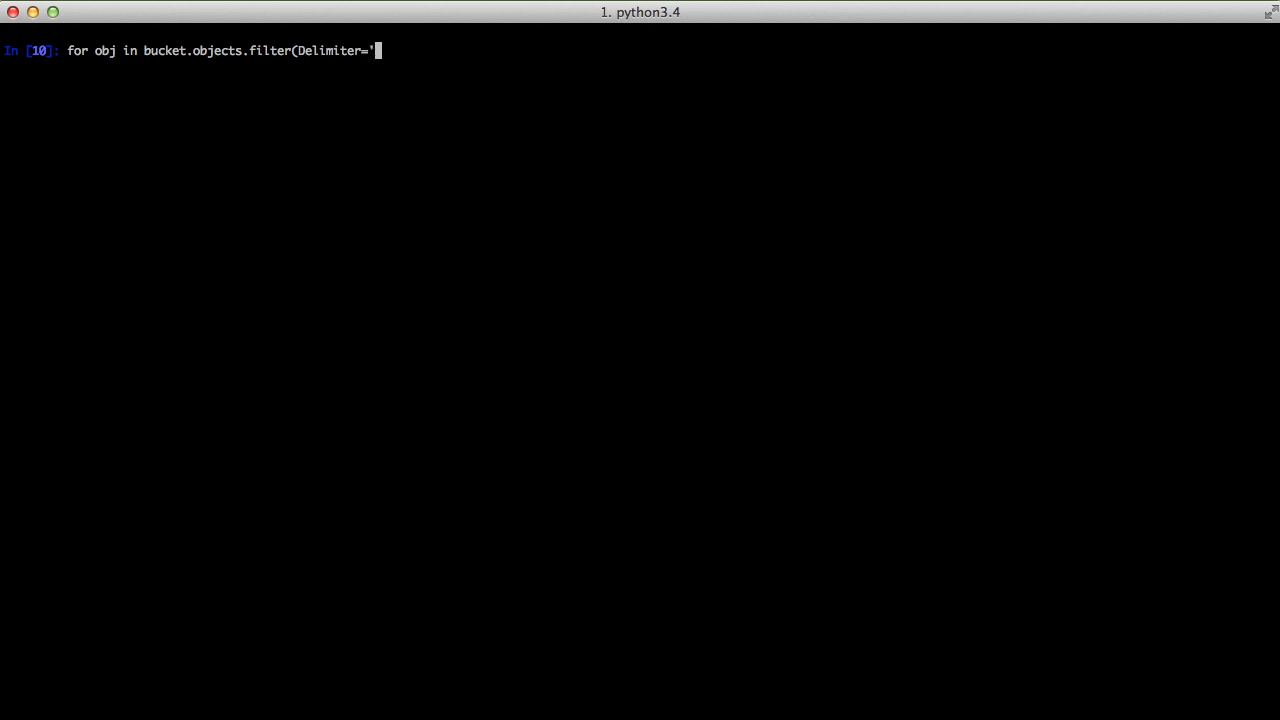
text(.pdf'))
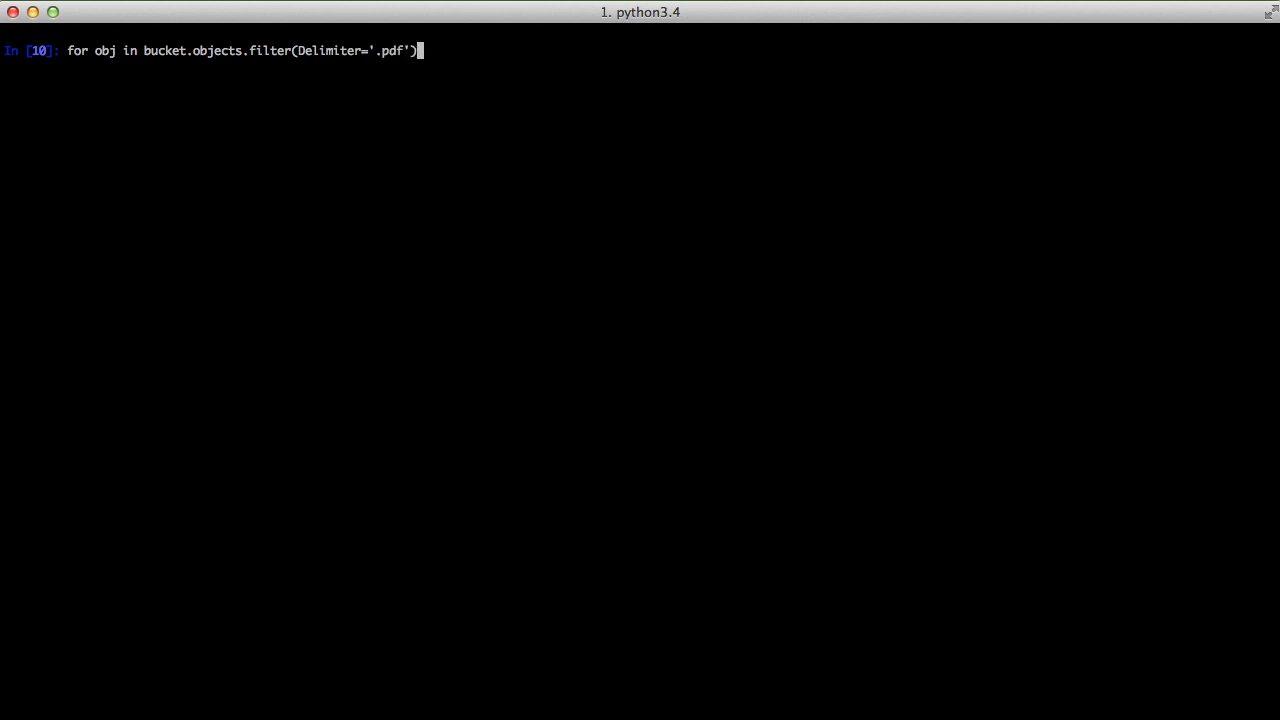
text(:)
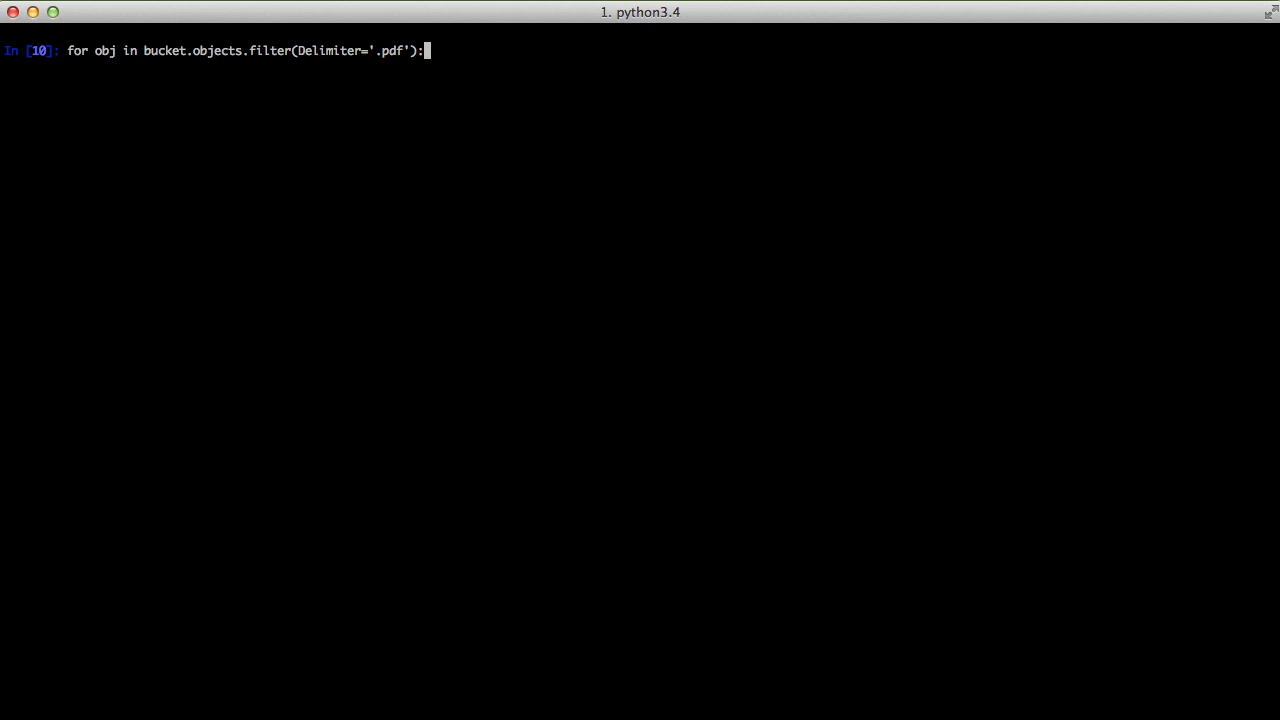
key(Return)
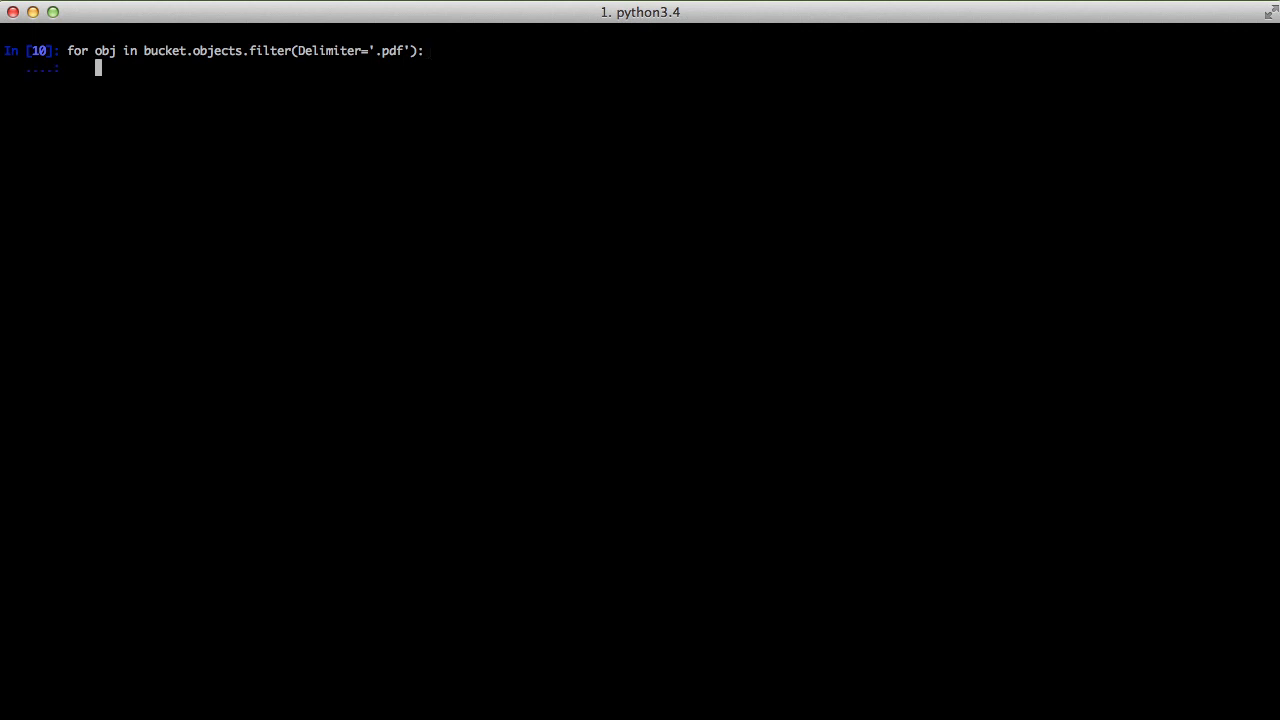
text(print(obj.)
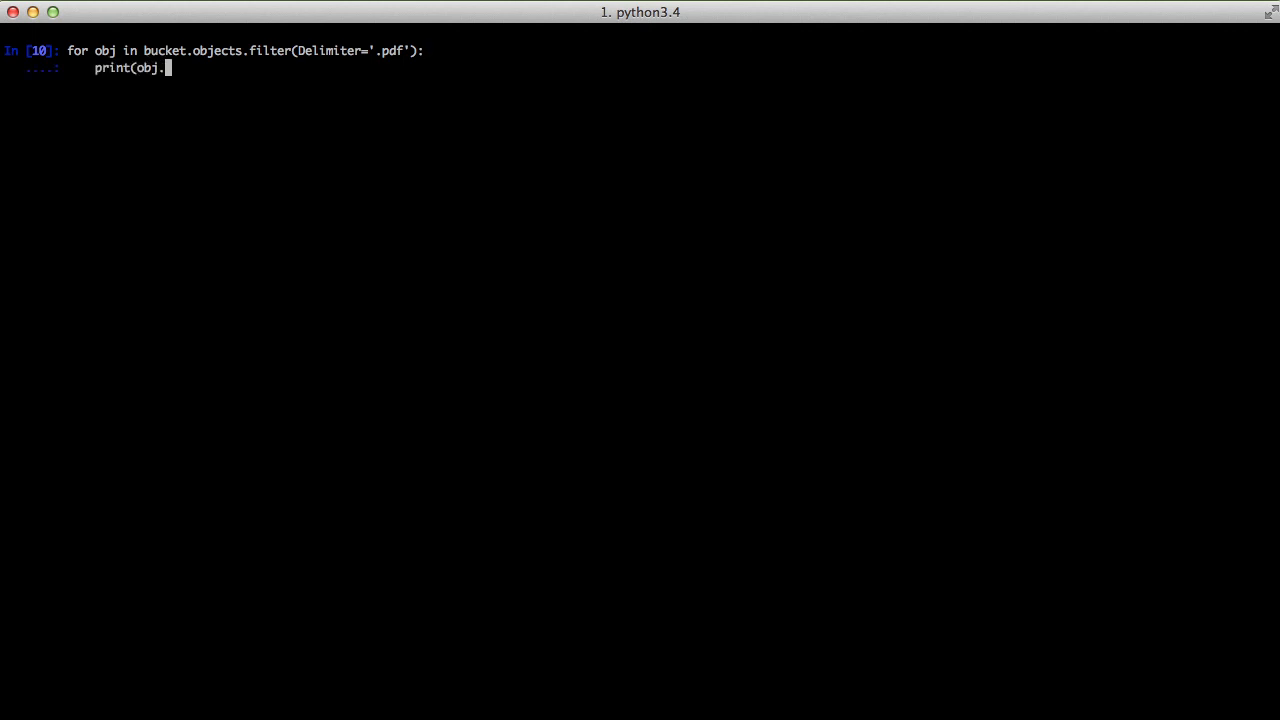
text(key))
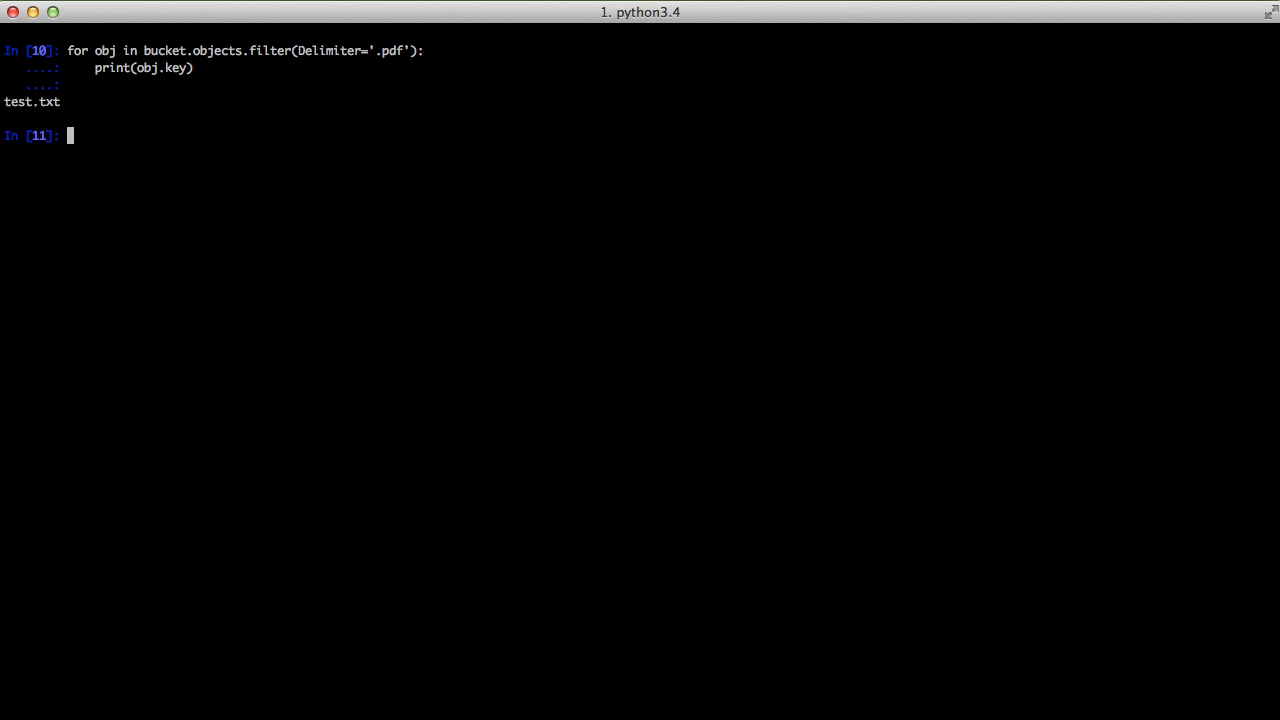
Note the filter parameters Bucket, Delimiter, EncodingType, Marker and MaxKeys.
text(Bucket)
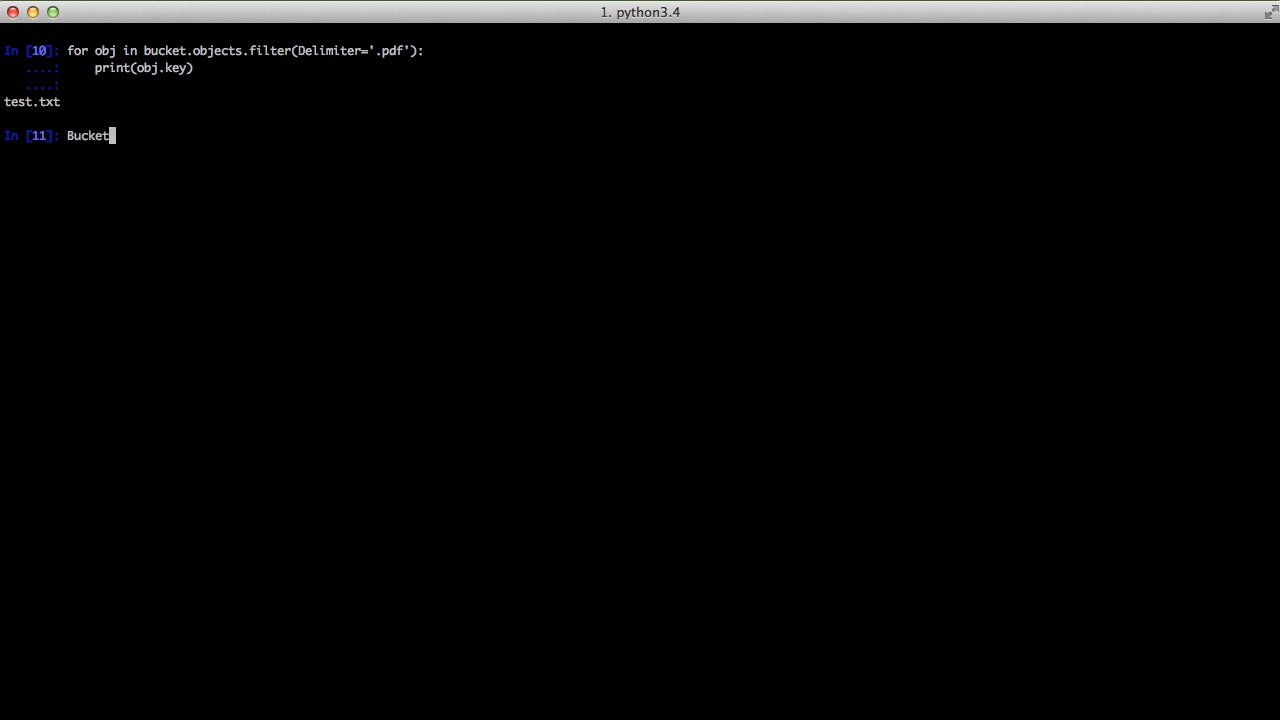
text(, Delimiter)
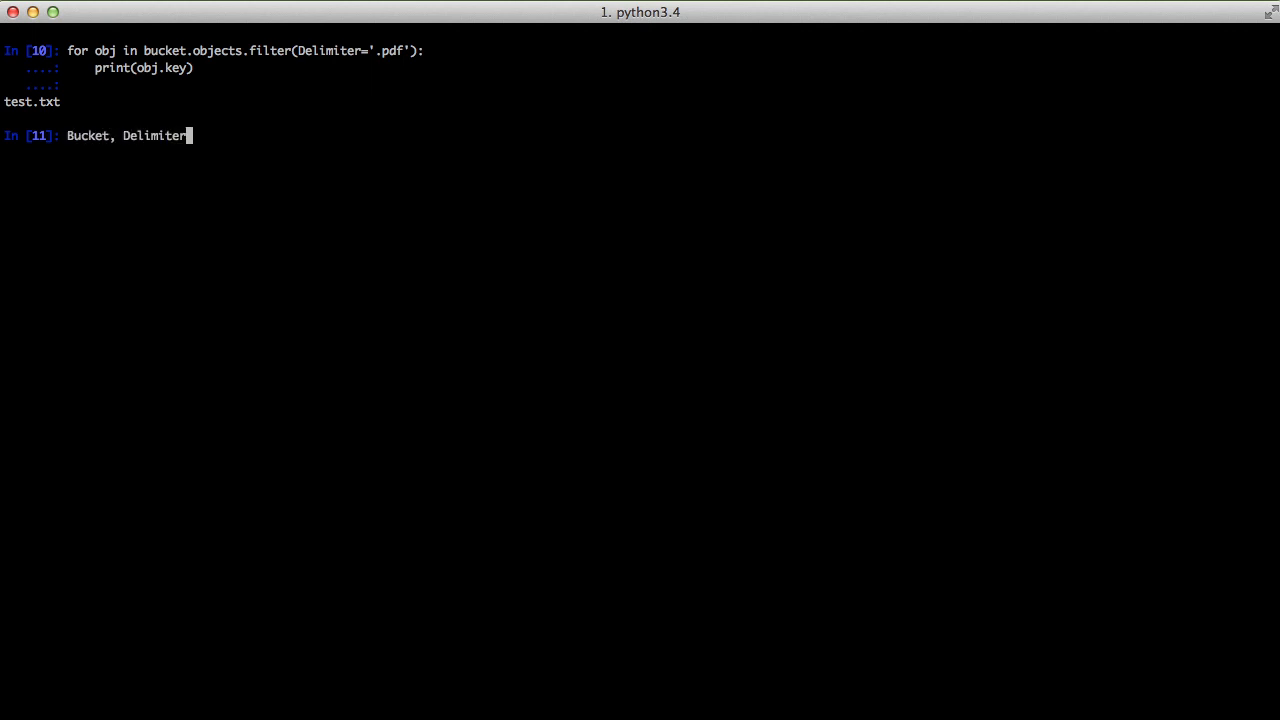
text(, Encoding)
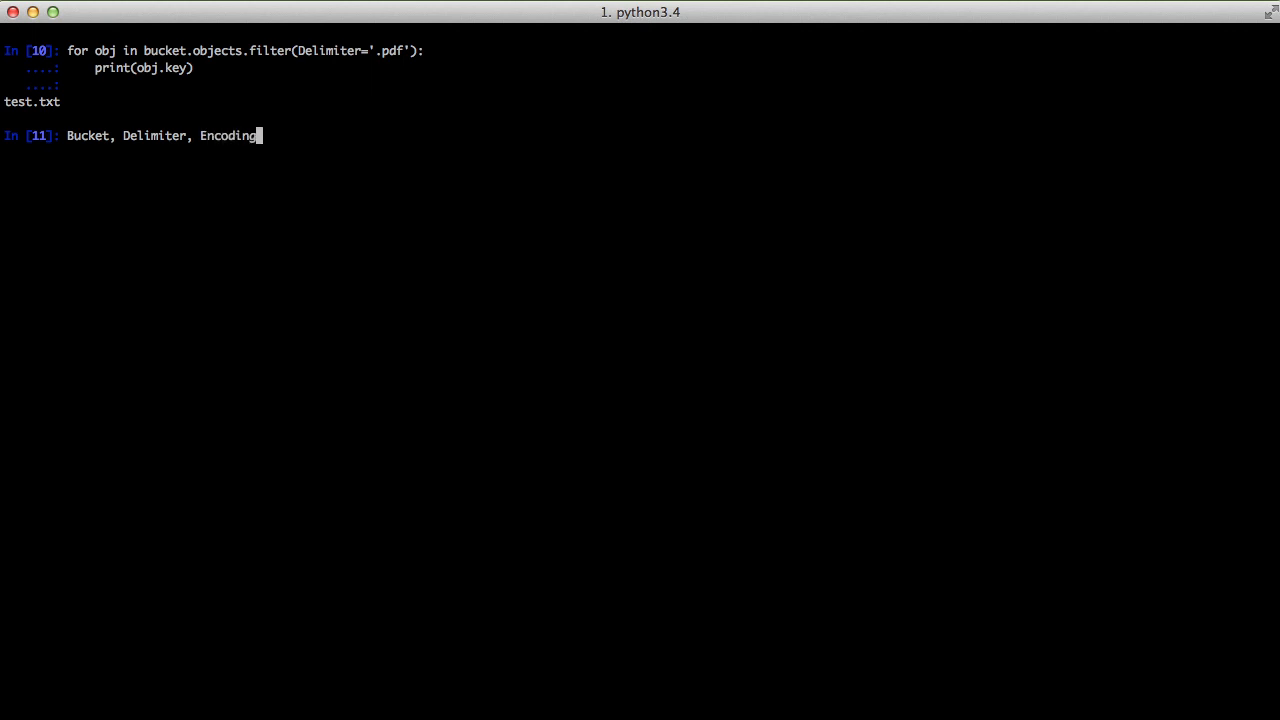
text(Type, Marker,)
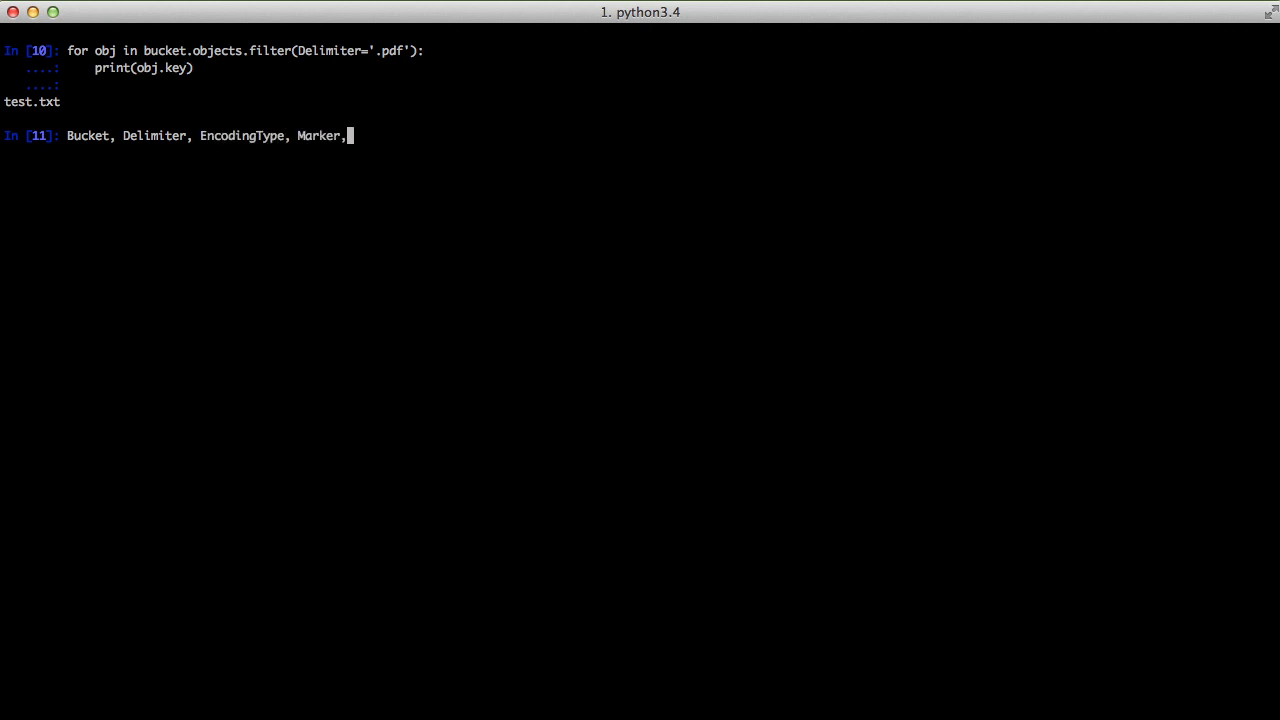
text(MaxKeys)
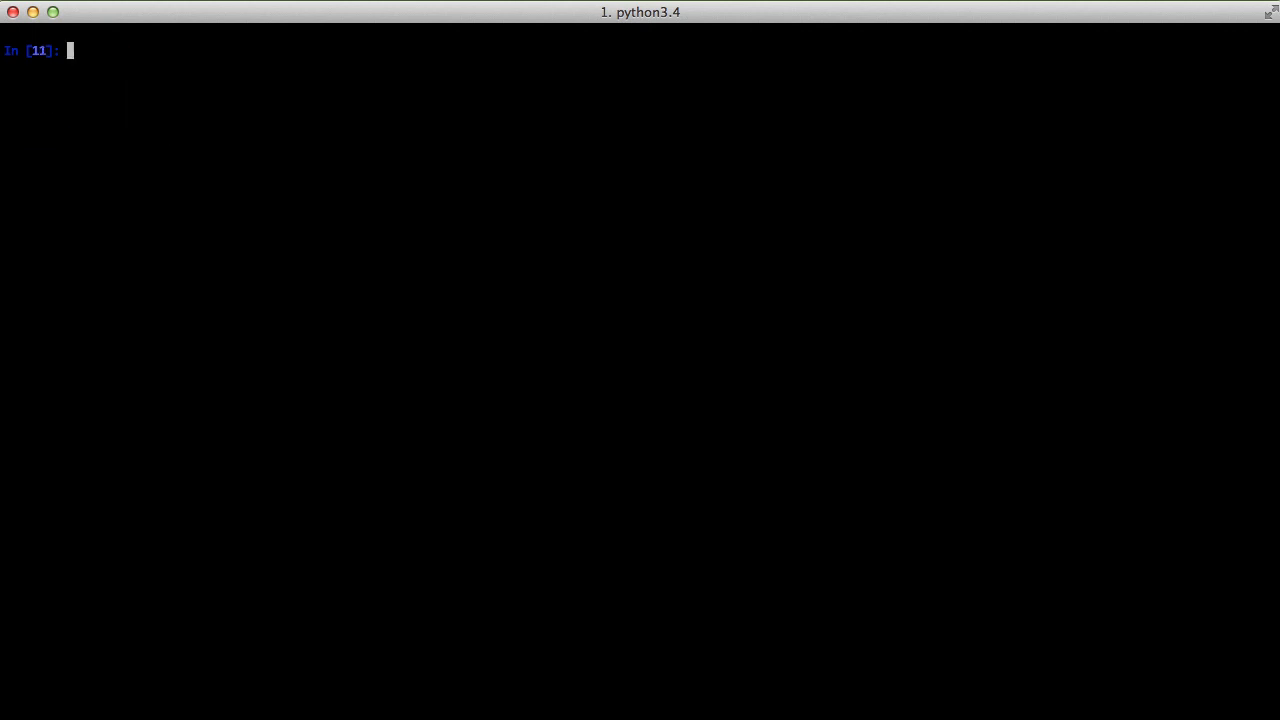
Assign boto3.client('s3') to s3 and inspect it with s3?? as a botocore S3 object.
text(s3)
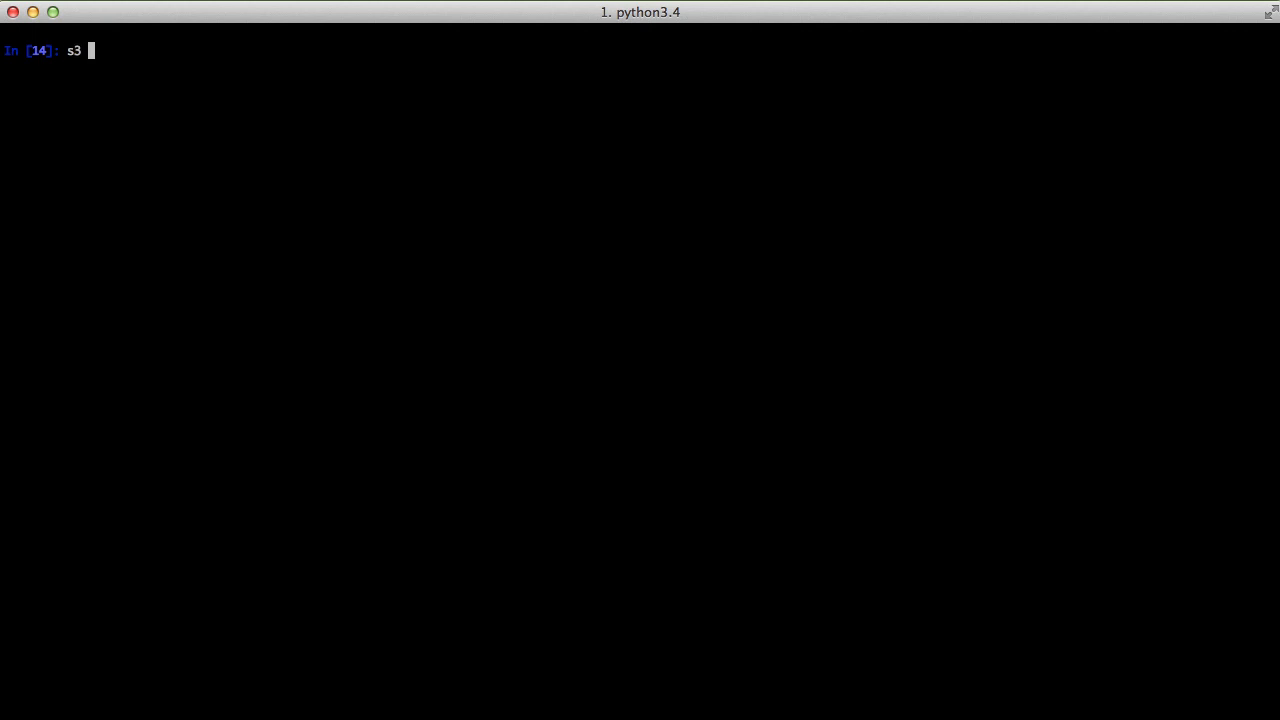
text(= boto3.)
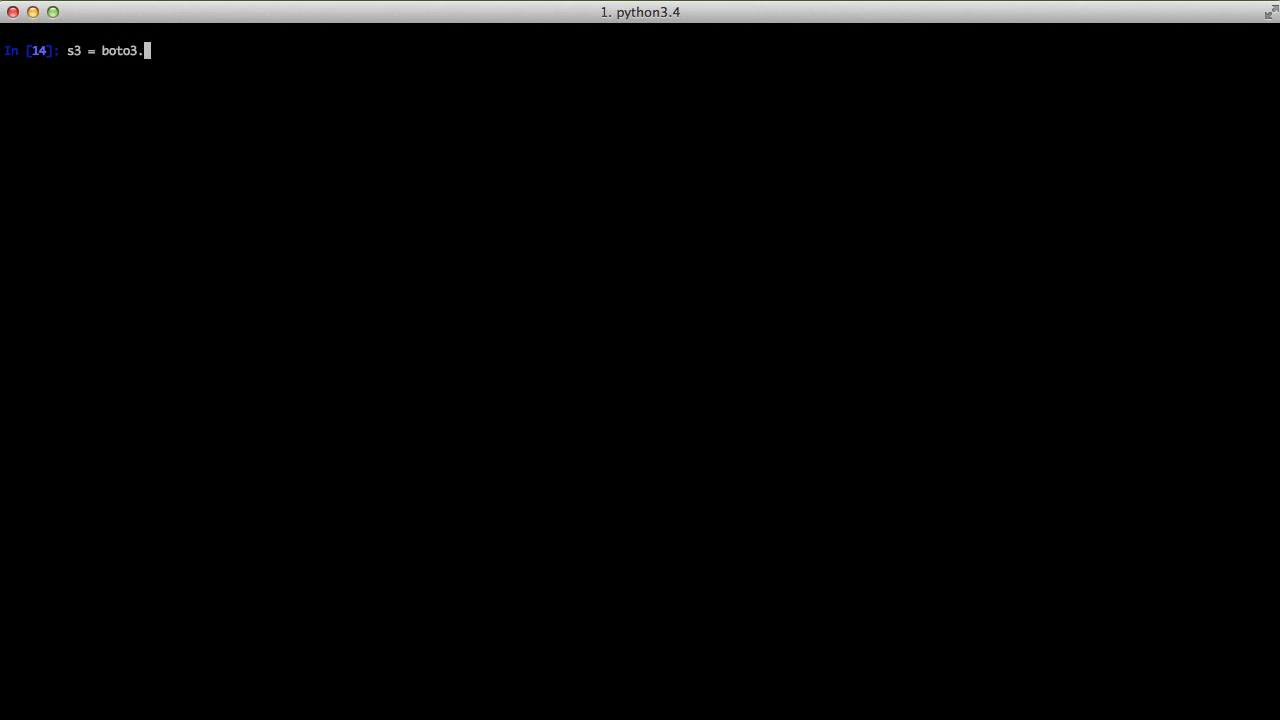
text(client('s3'))
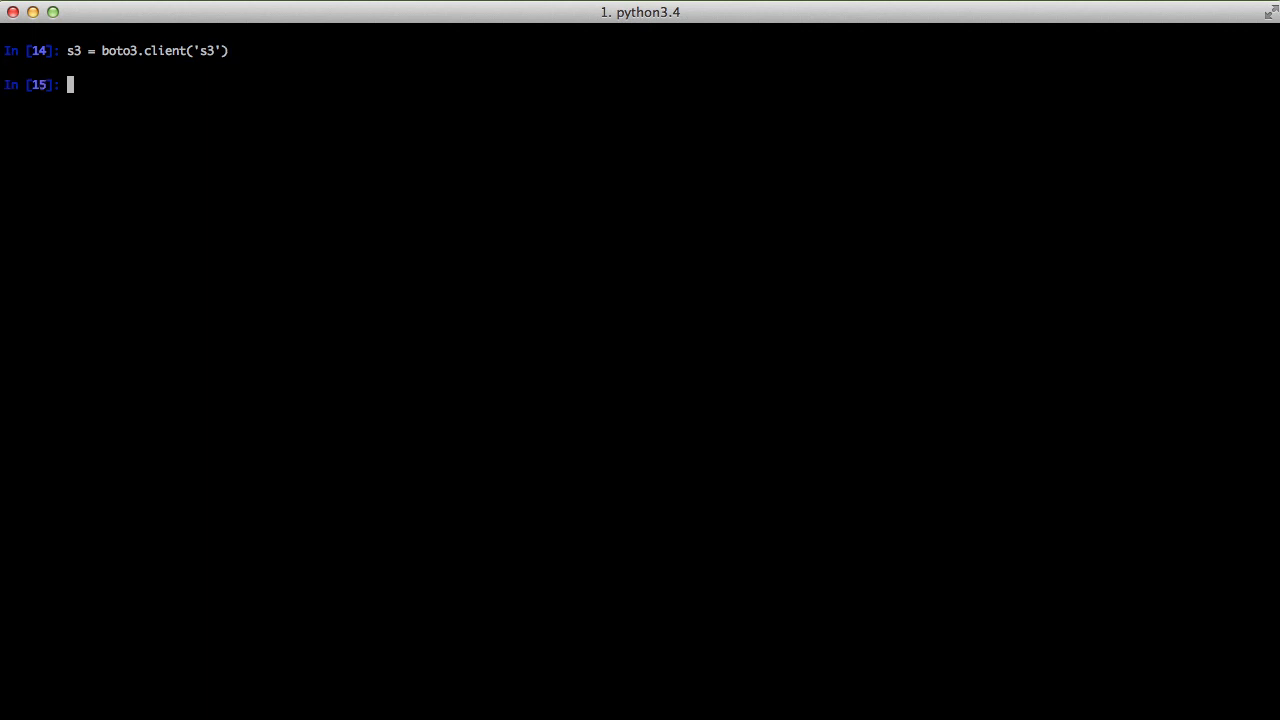
text(s3??)
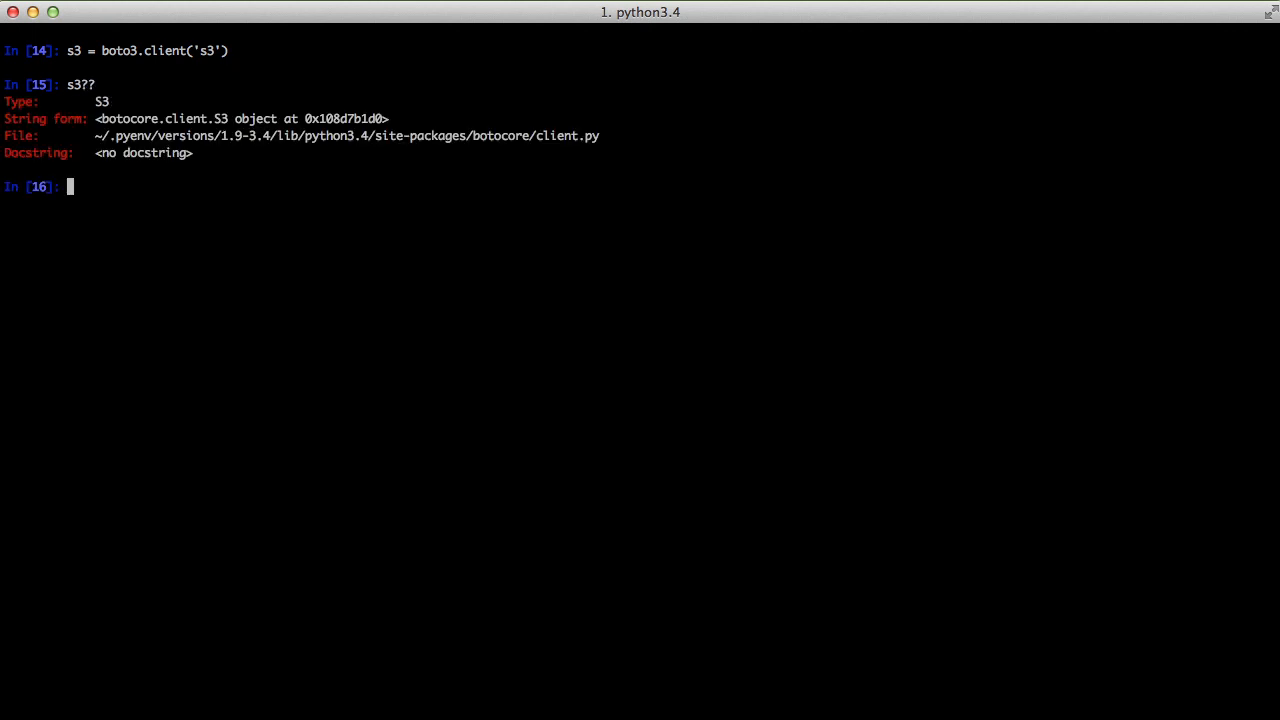
text(s3.g)
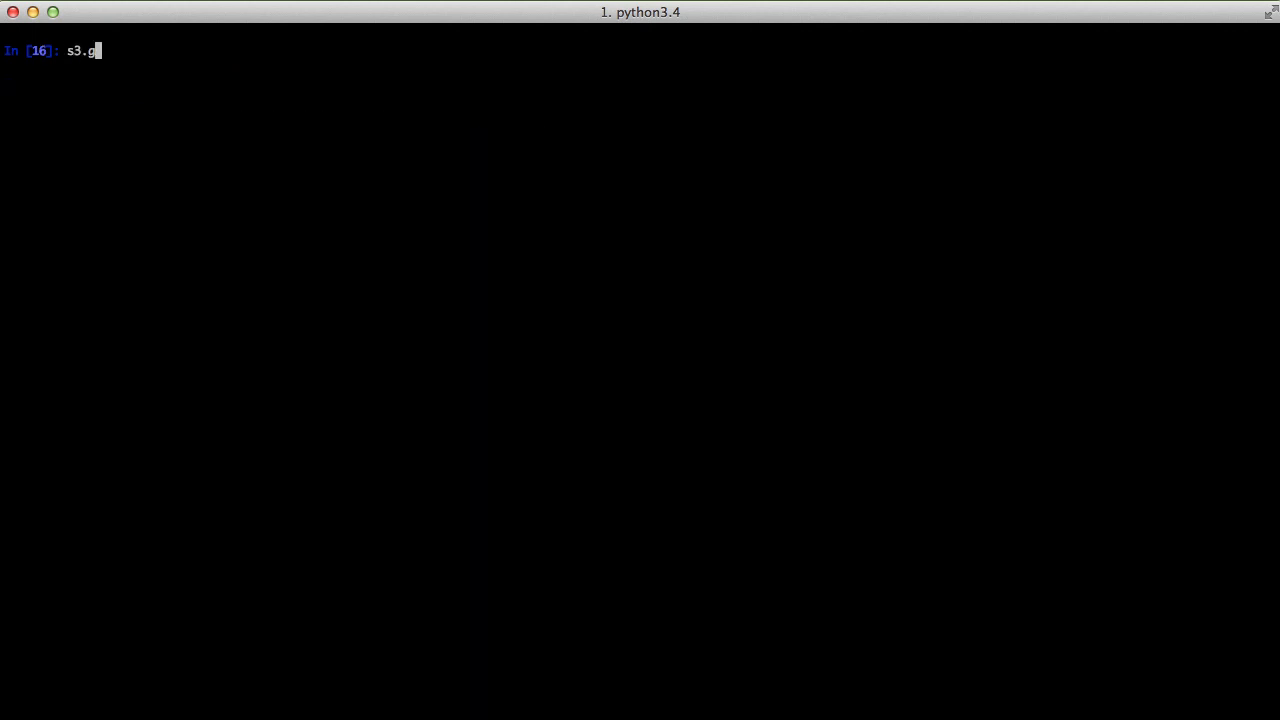
Run s3.generate_presigned_url('get_object') for Bucket 'godjango-playground', Key 'test.txt' and select the resulting URL.
text(enerate_pre)
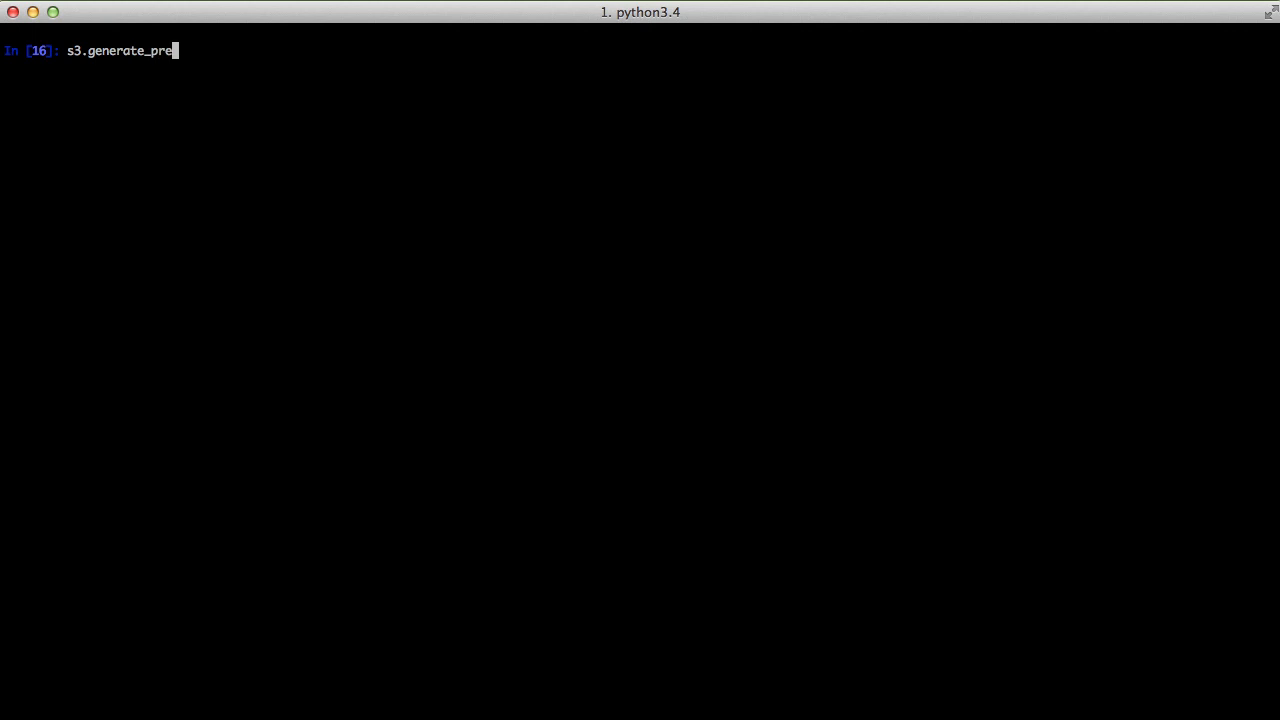
text(signed_url)
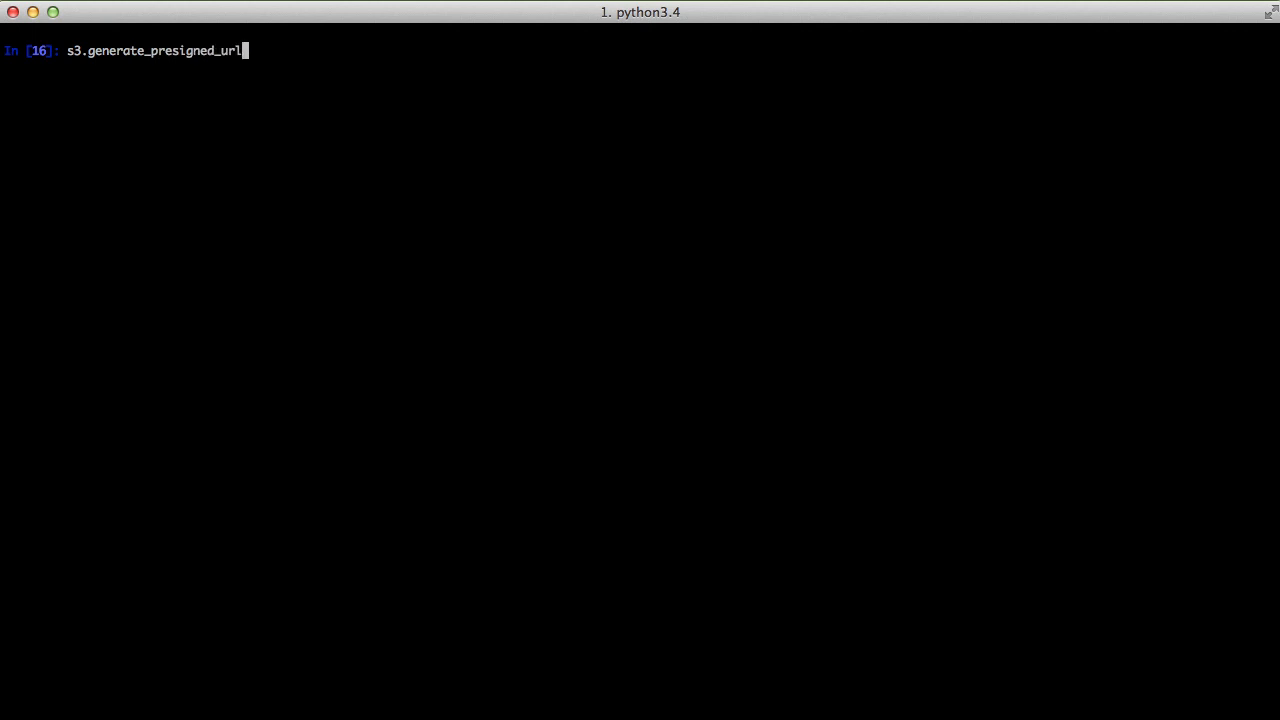
text(('get_o)
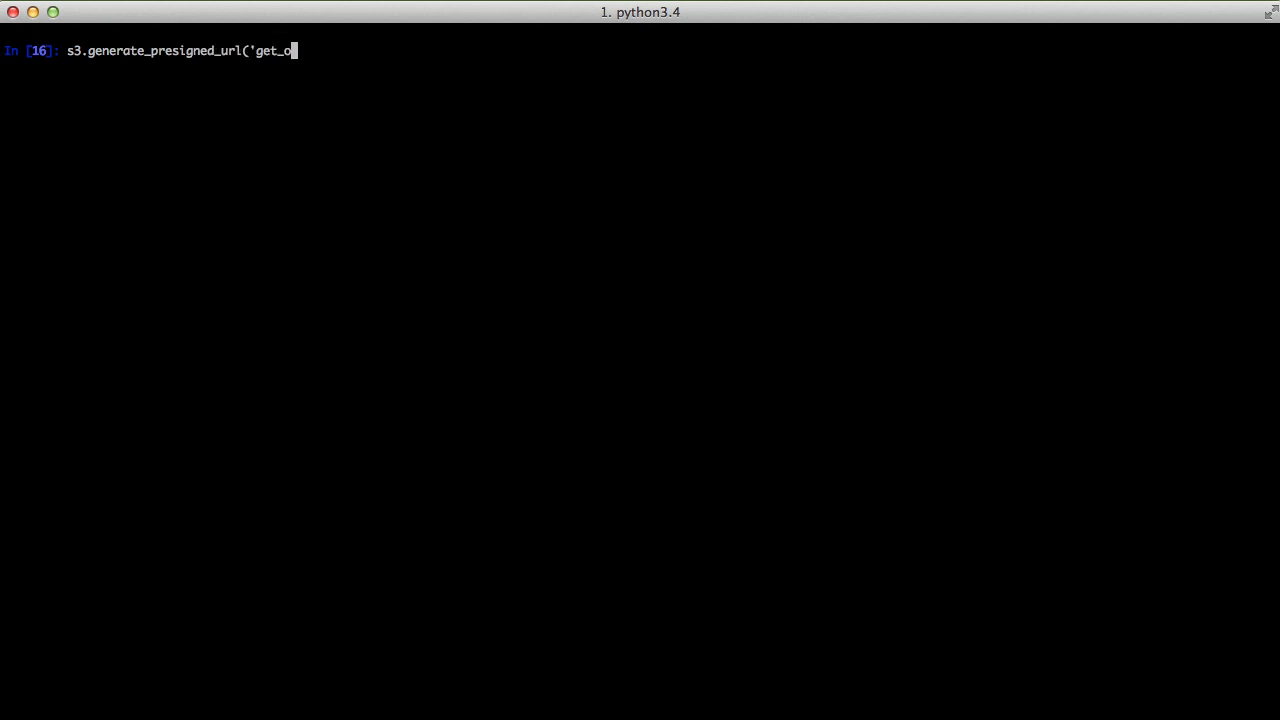
text(bject')
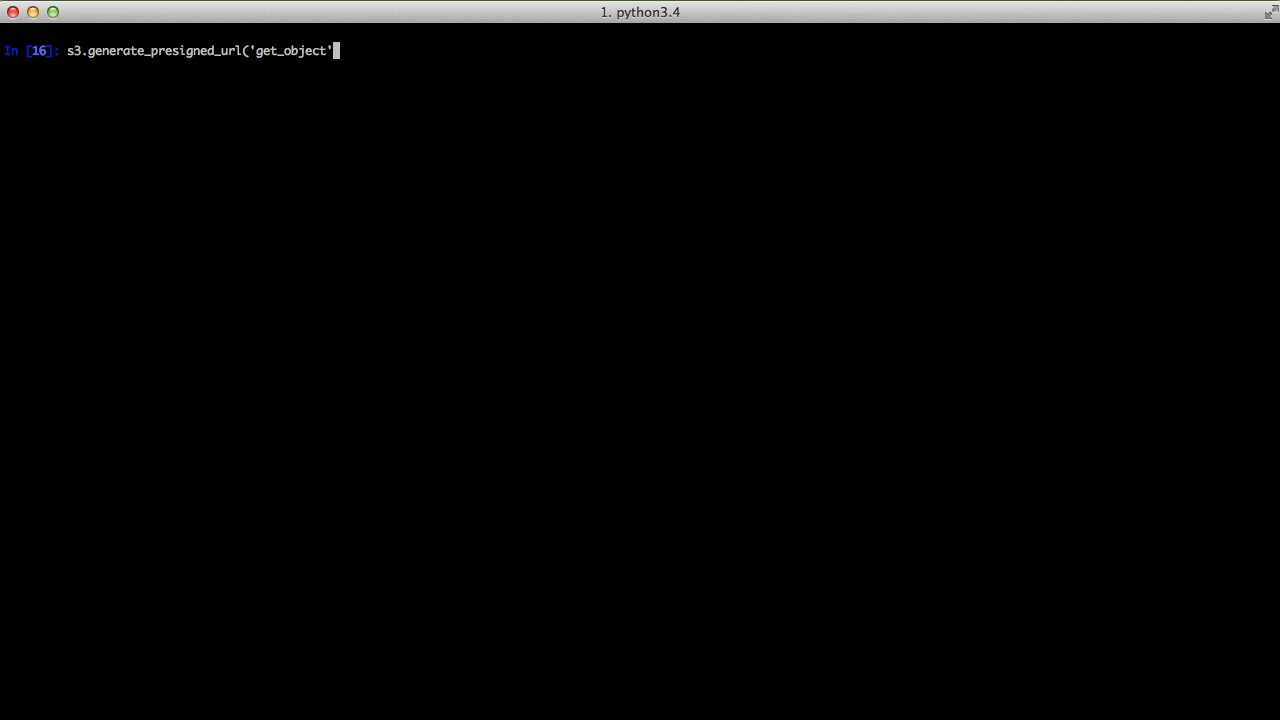
text(, {'B)
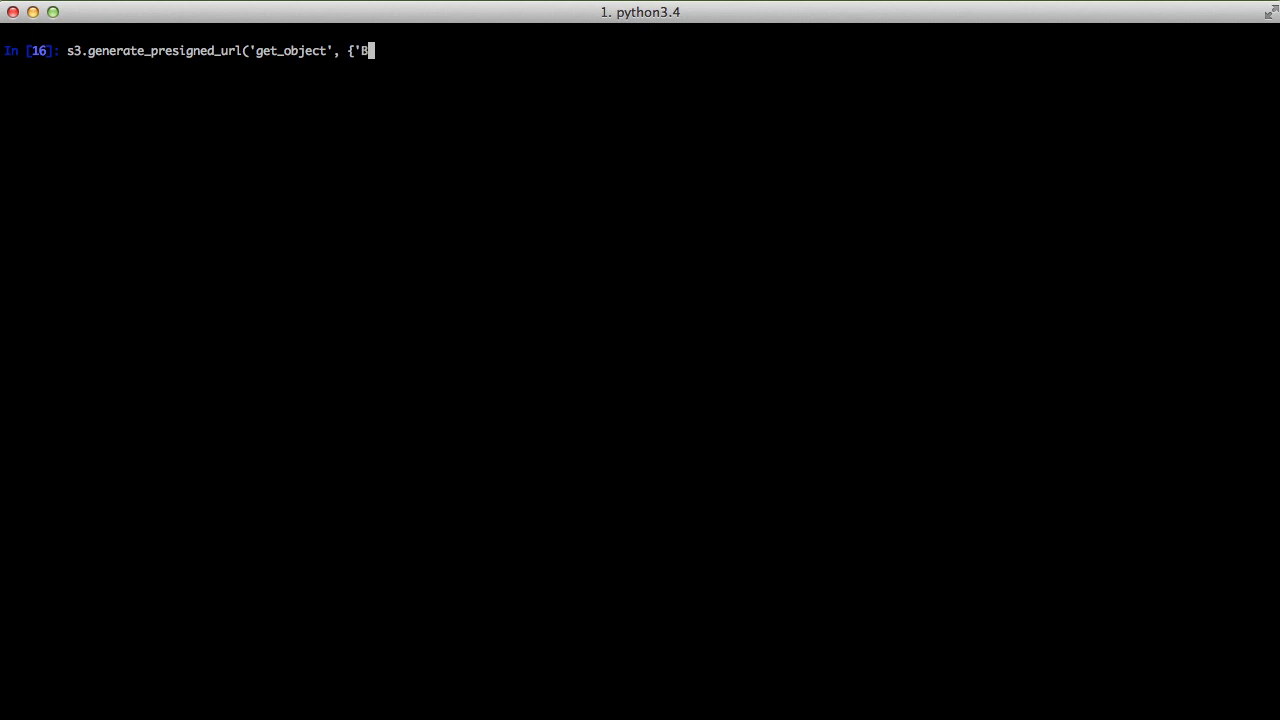
text(ucket')
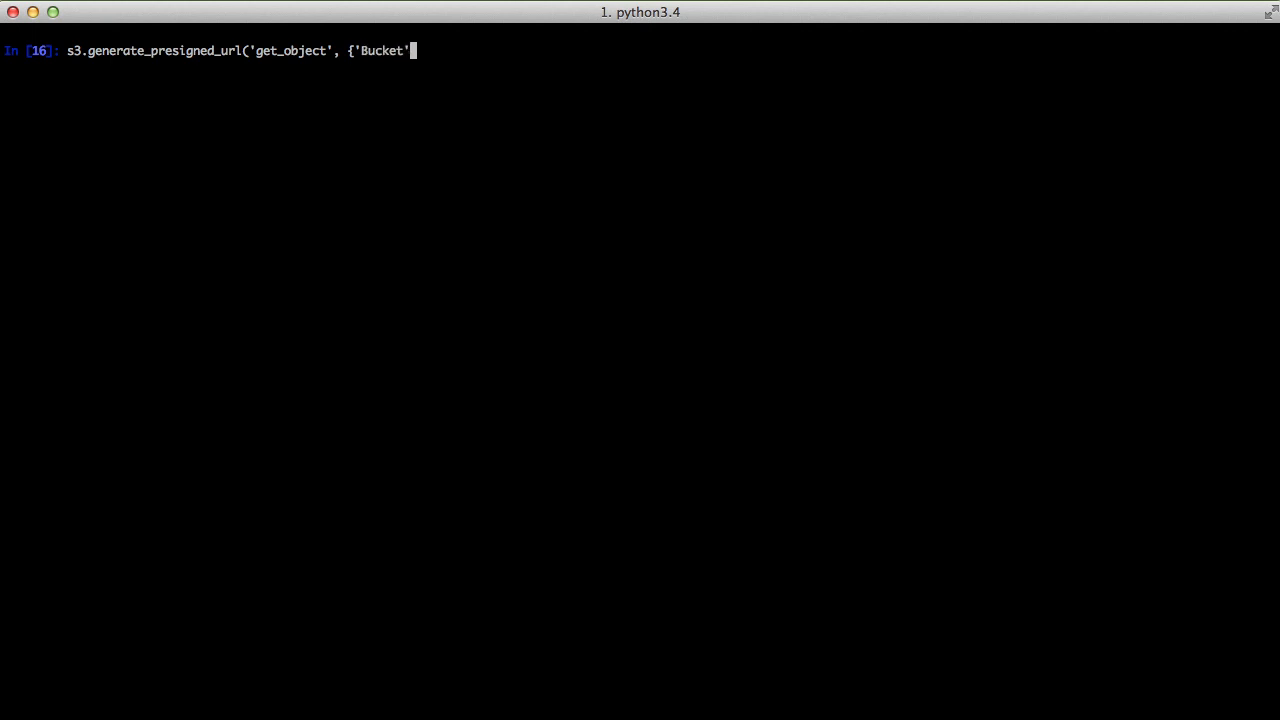
text(: 'godjango)
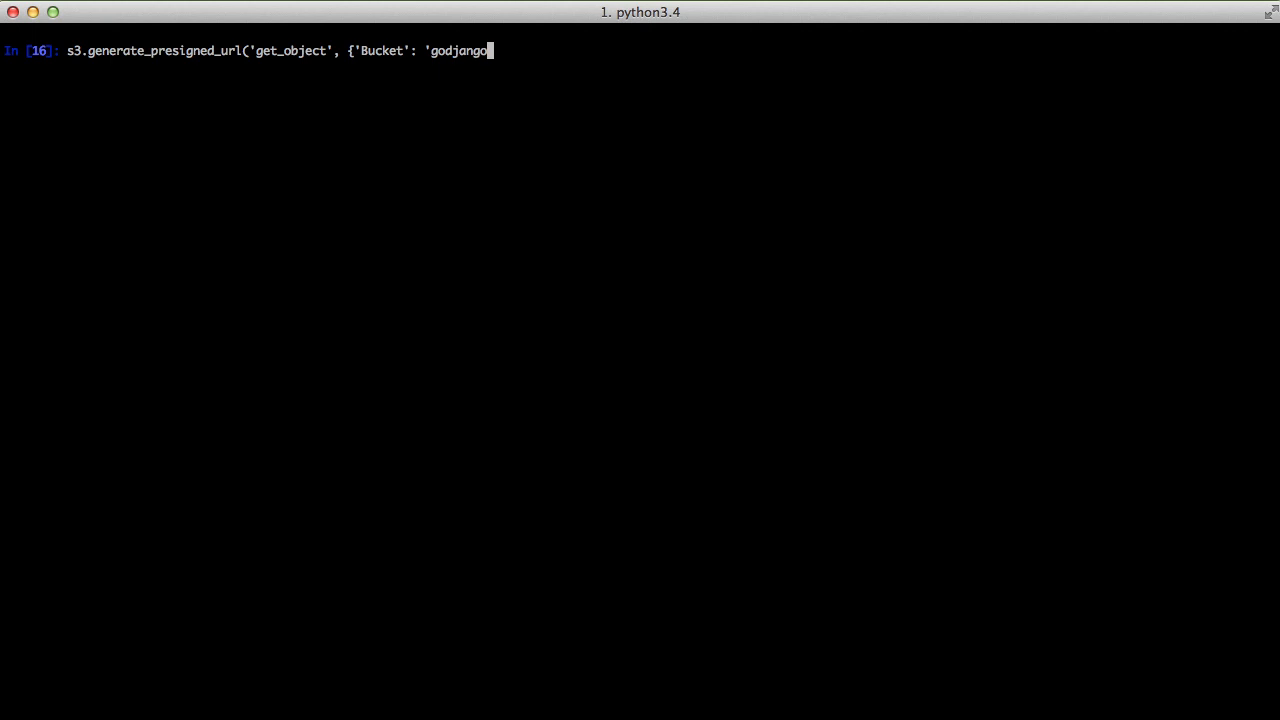
text(-playgrou)
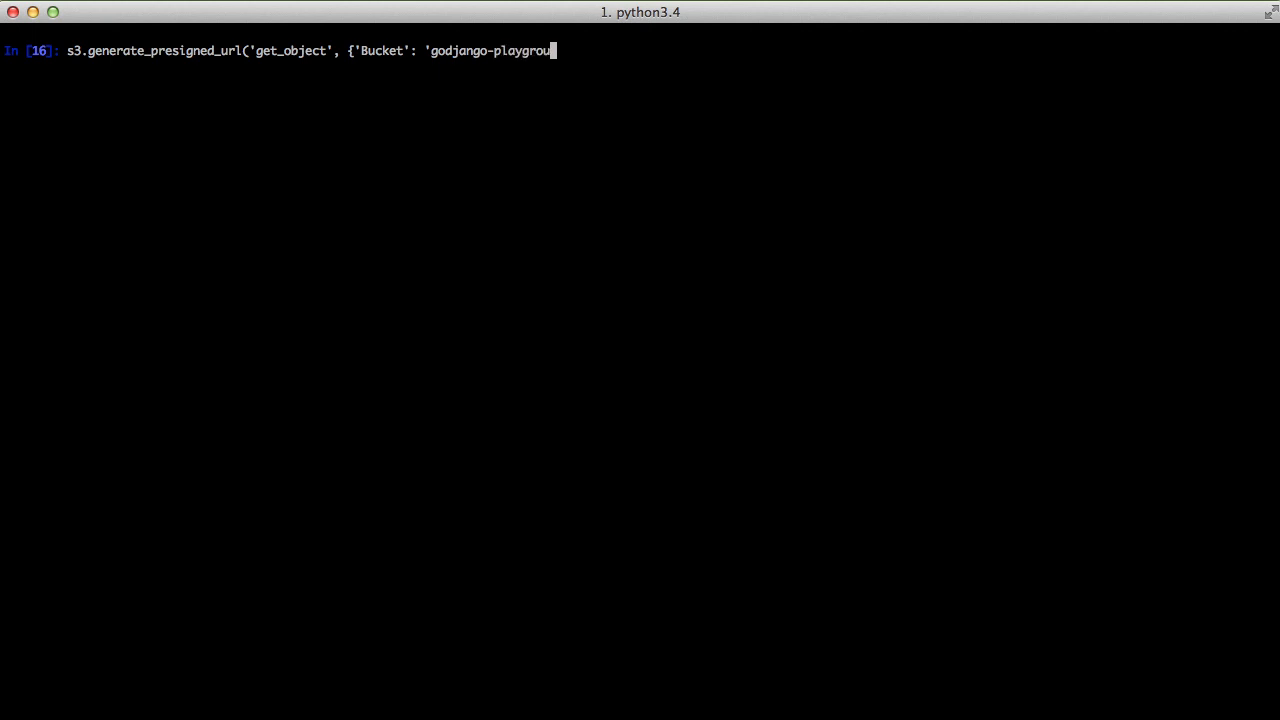
text(nd', 'Key':)
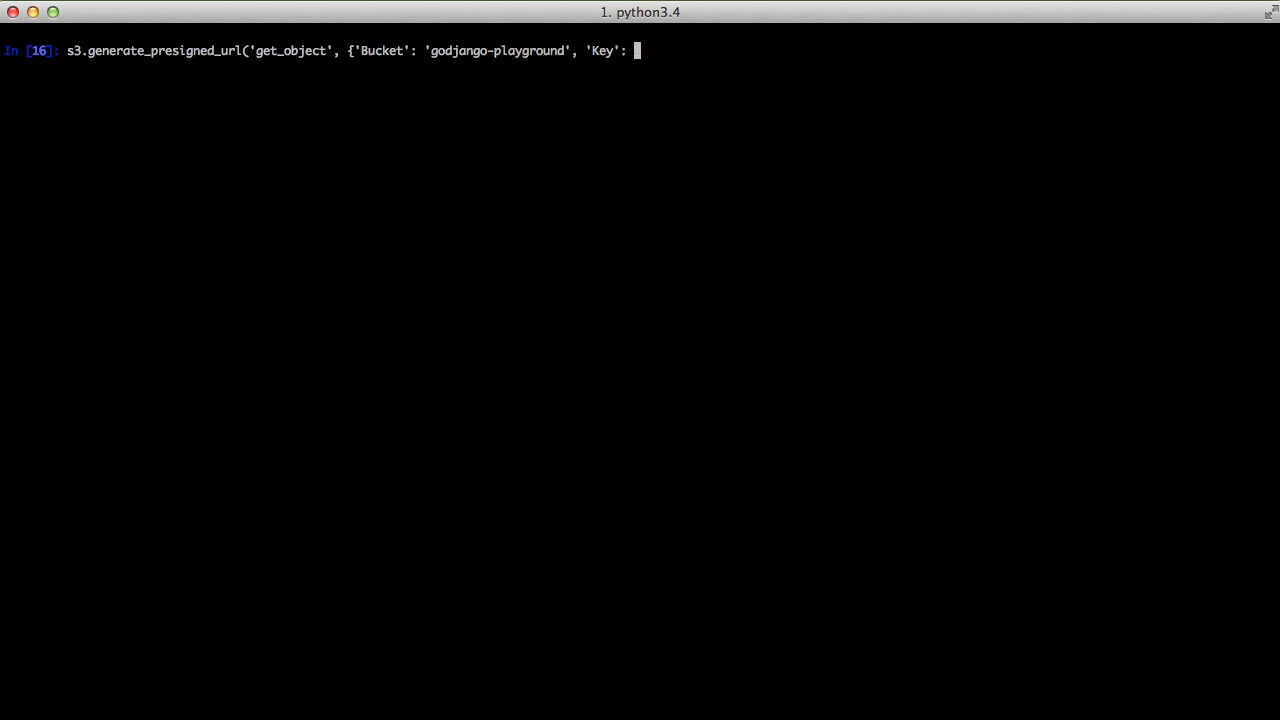
text('test.txt')
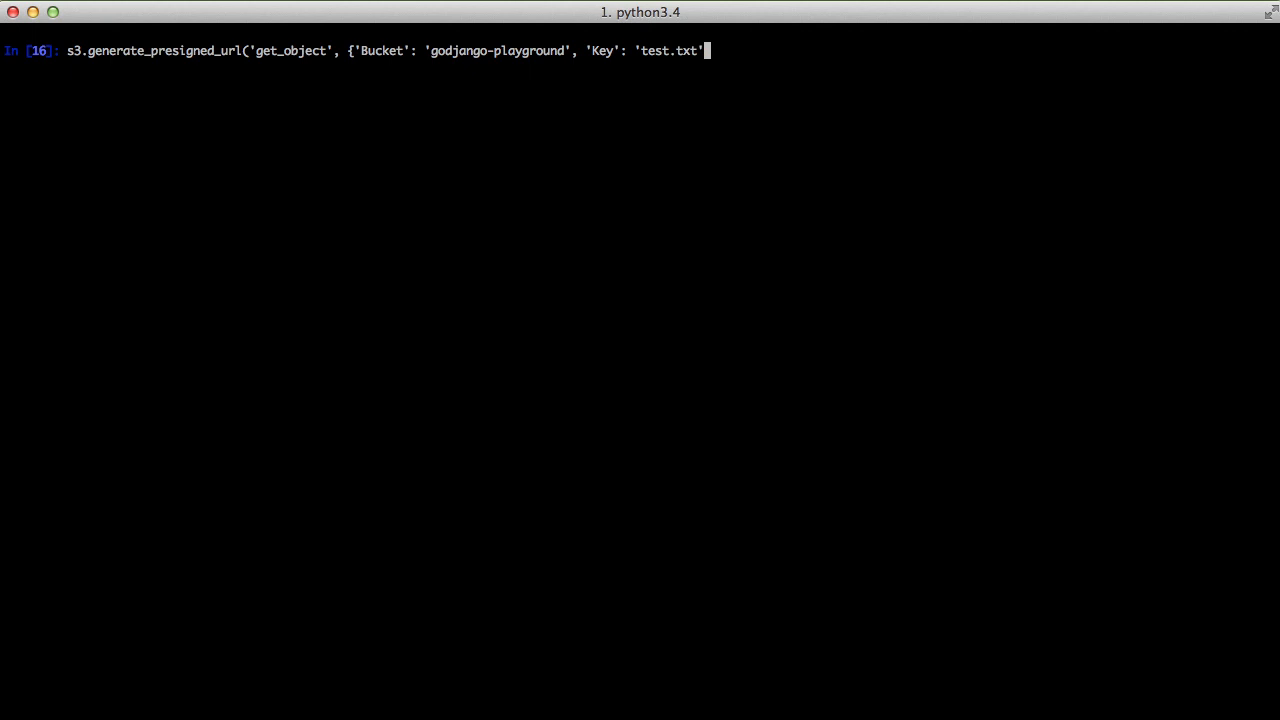
key(enter)
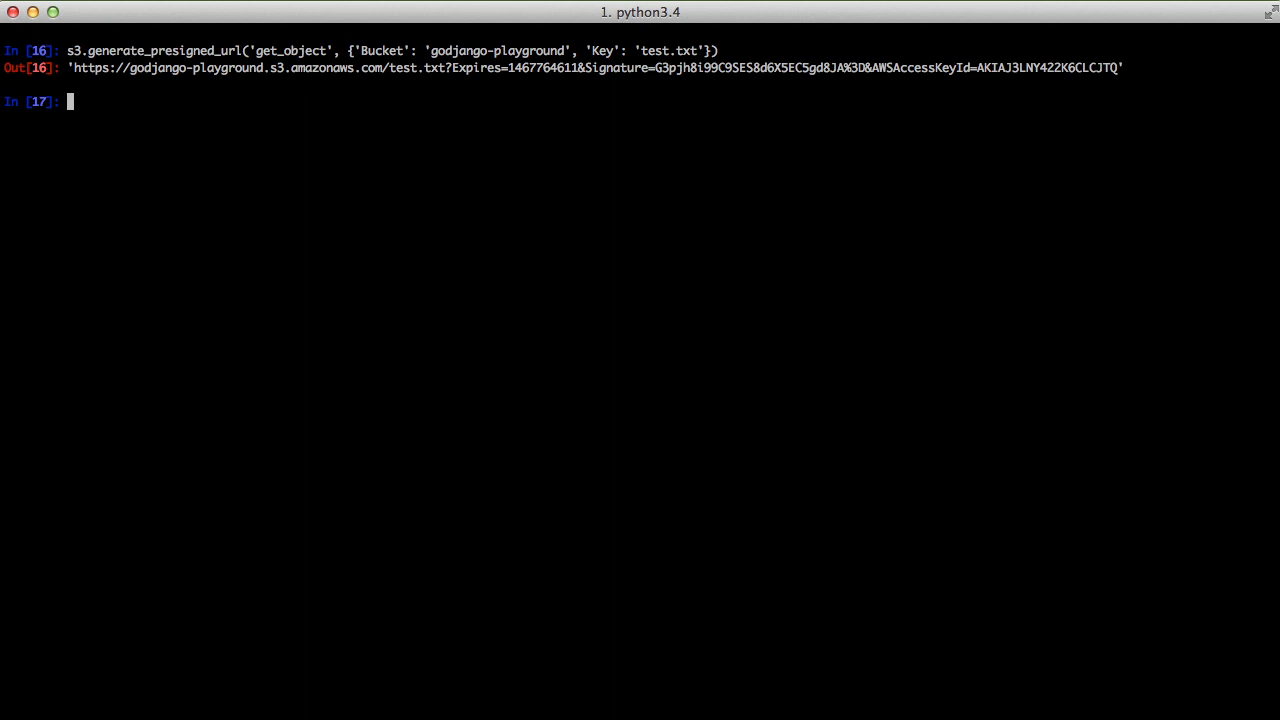
drag(67, 67, 1122, 67)
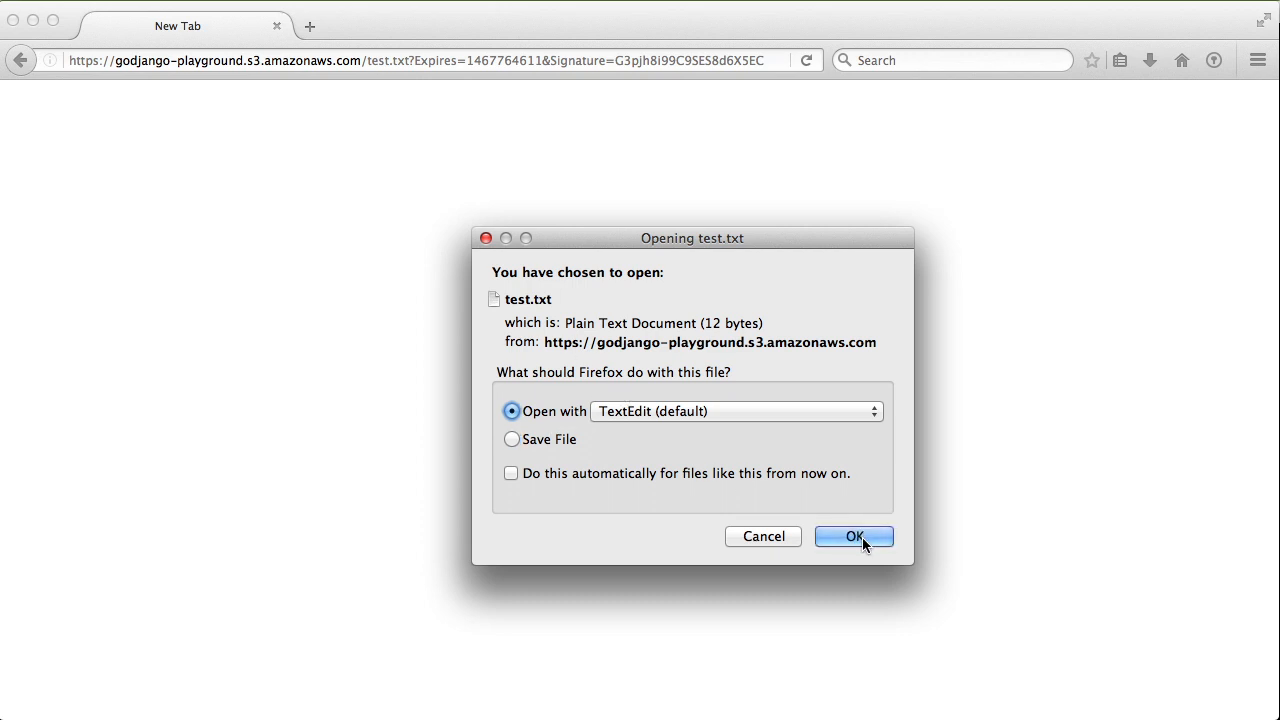
Confirm opening the downloaded test.txt with TextEdit in Firefox.
click(853, 536)
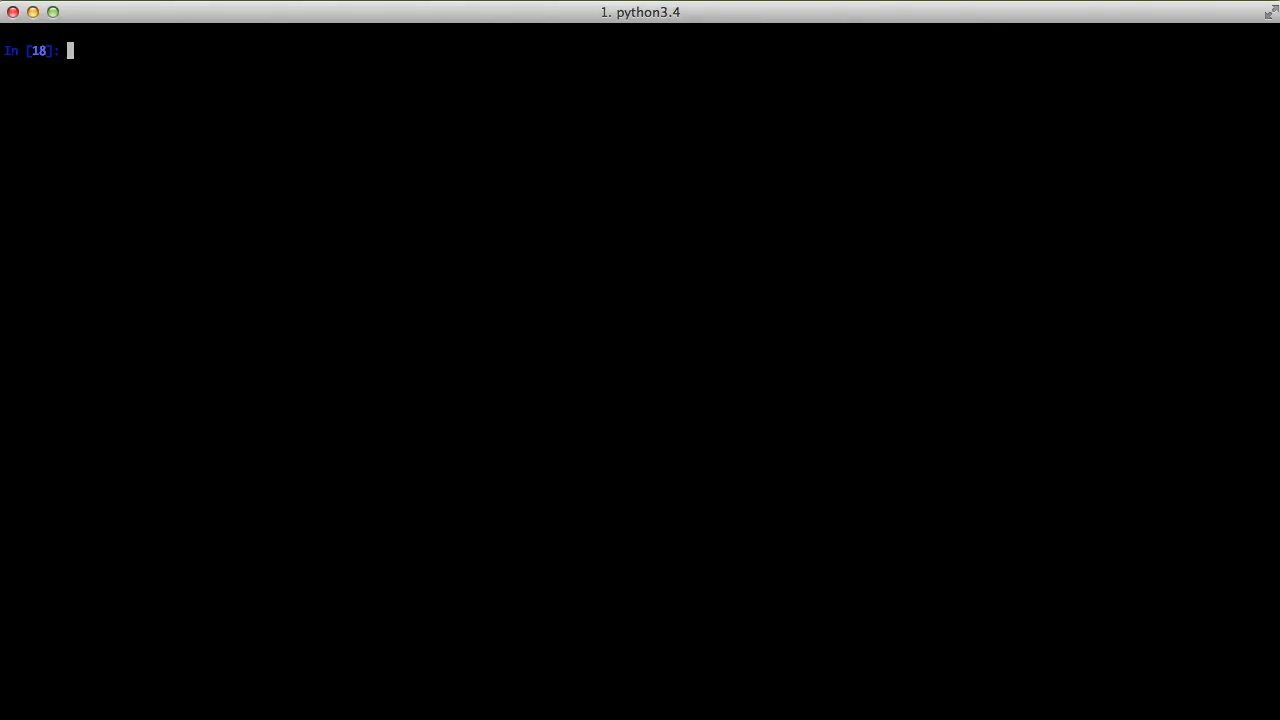
Run s3.generate_presigned_url('list_objects') for Bucket 'godjango-playground' and select the resulting URL.
text(s3.genera)
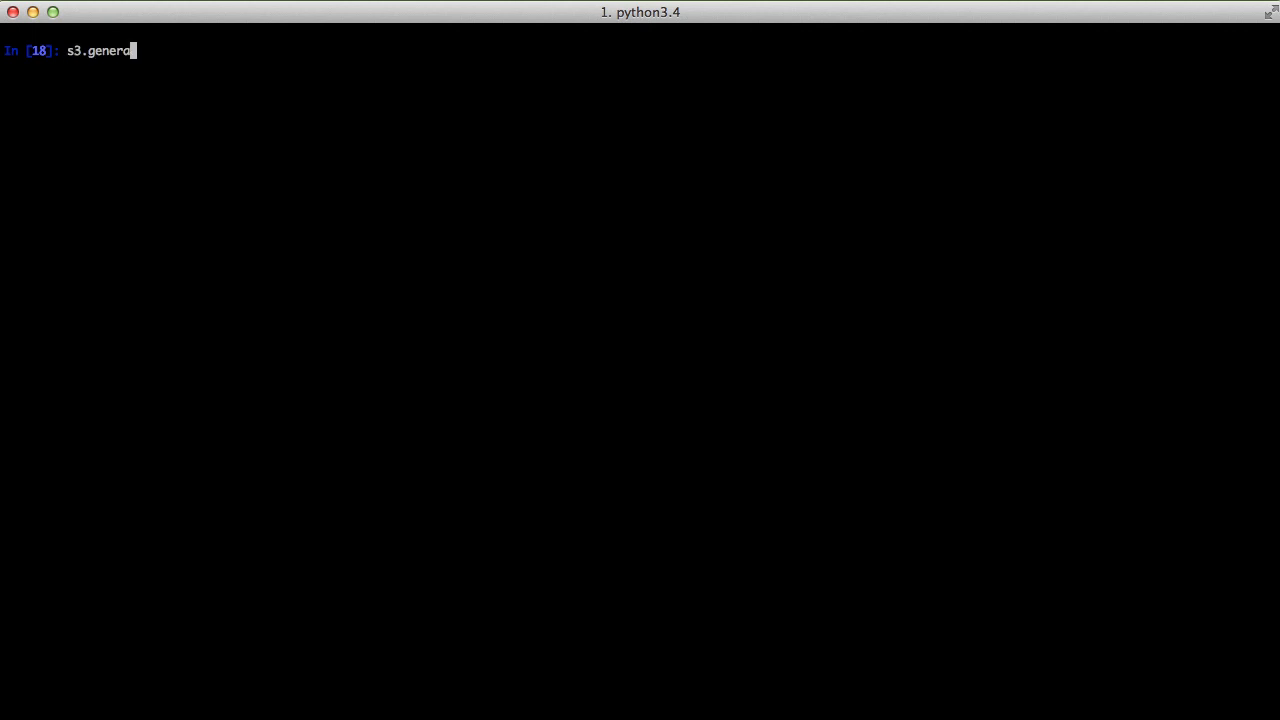
text(te_presigned)
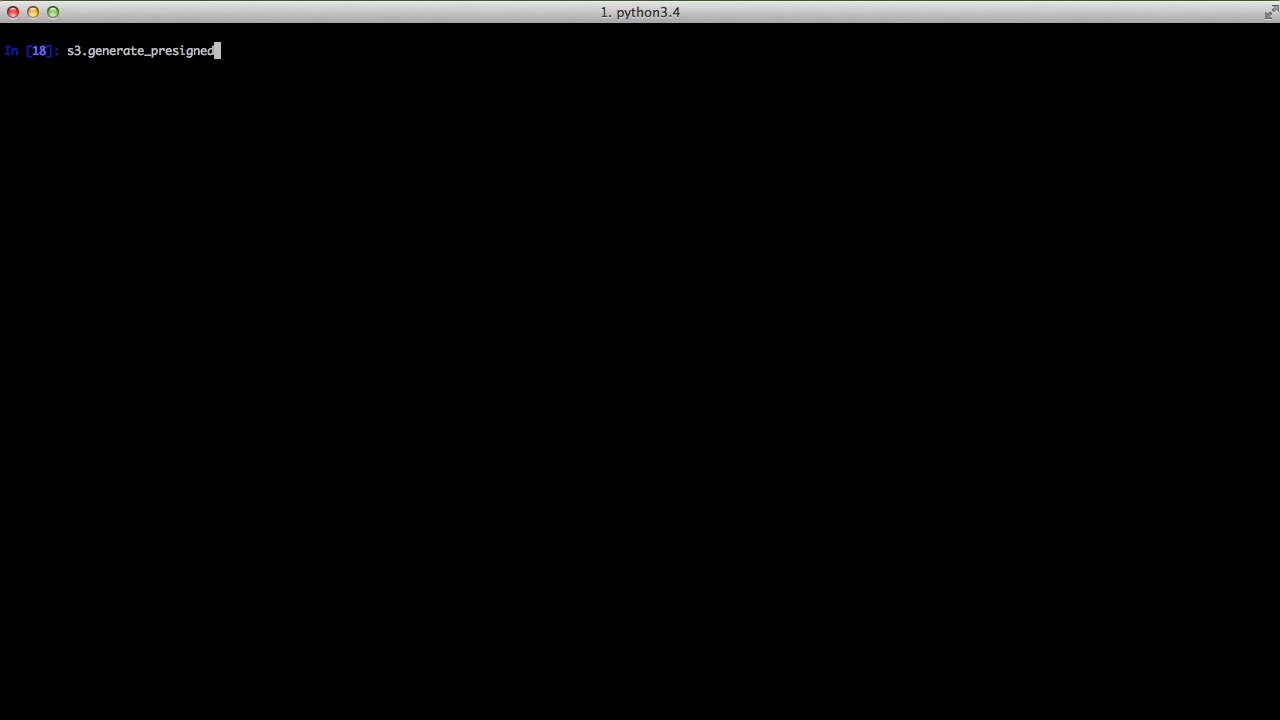
text(_url('list_)
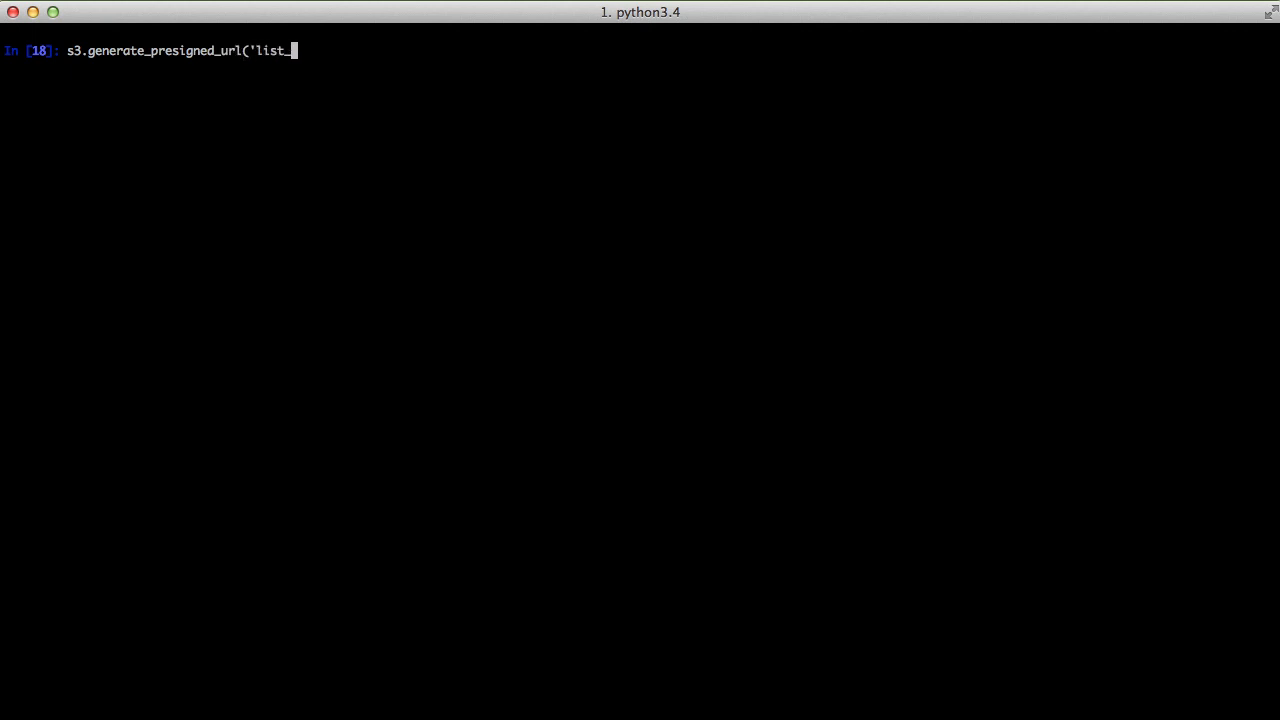
text(objects', {'Bucket')
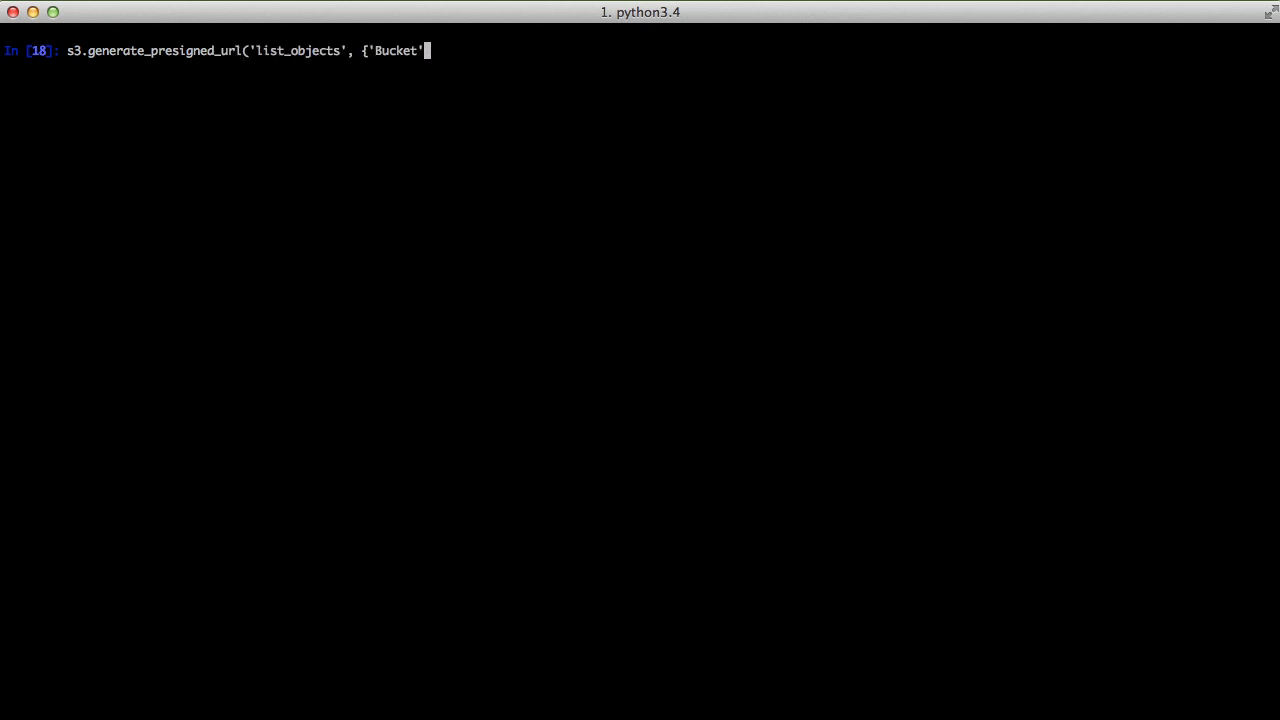
text(: 'godjango-playground)
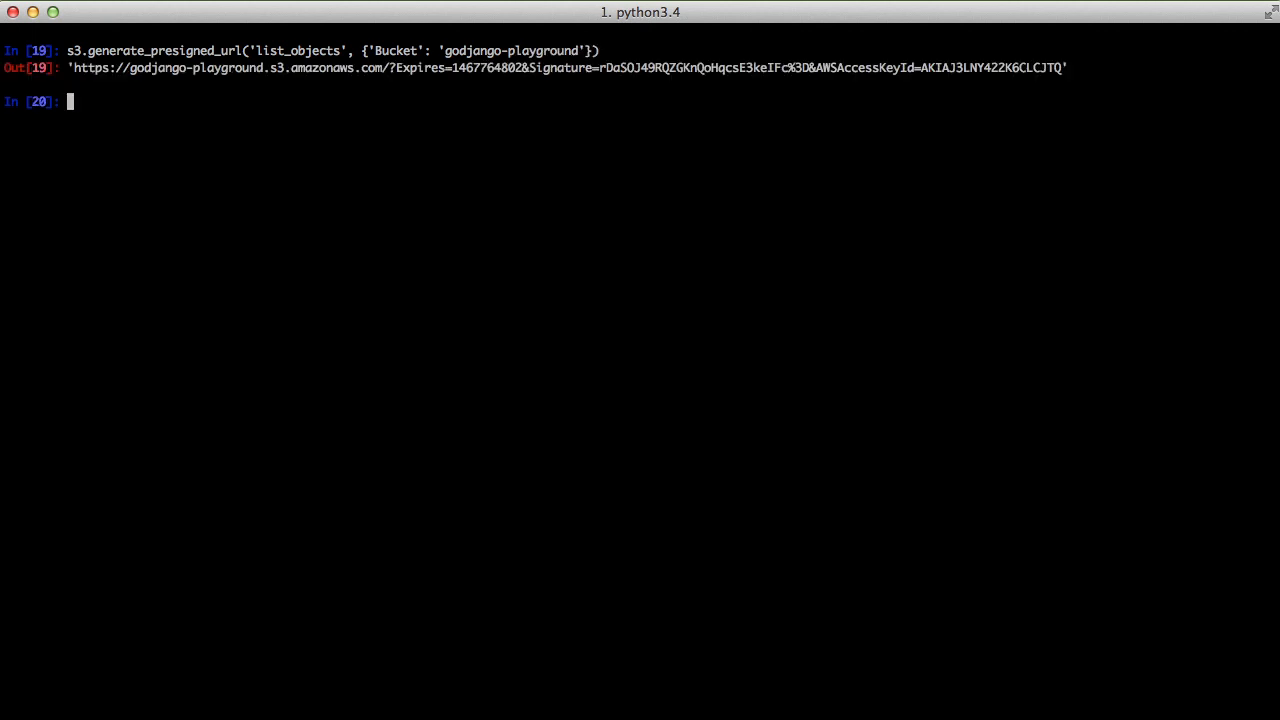
drag(73, 67, 1063, 67)
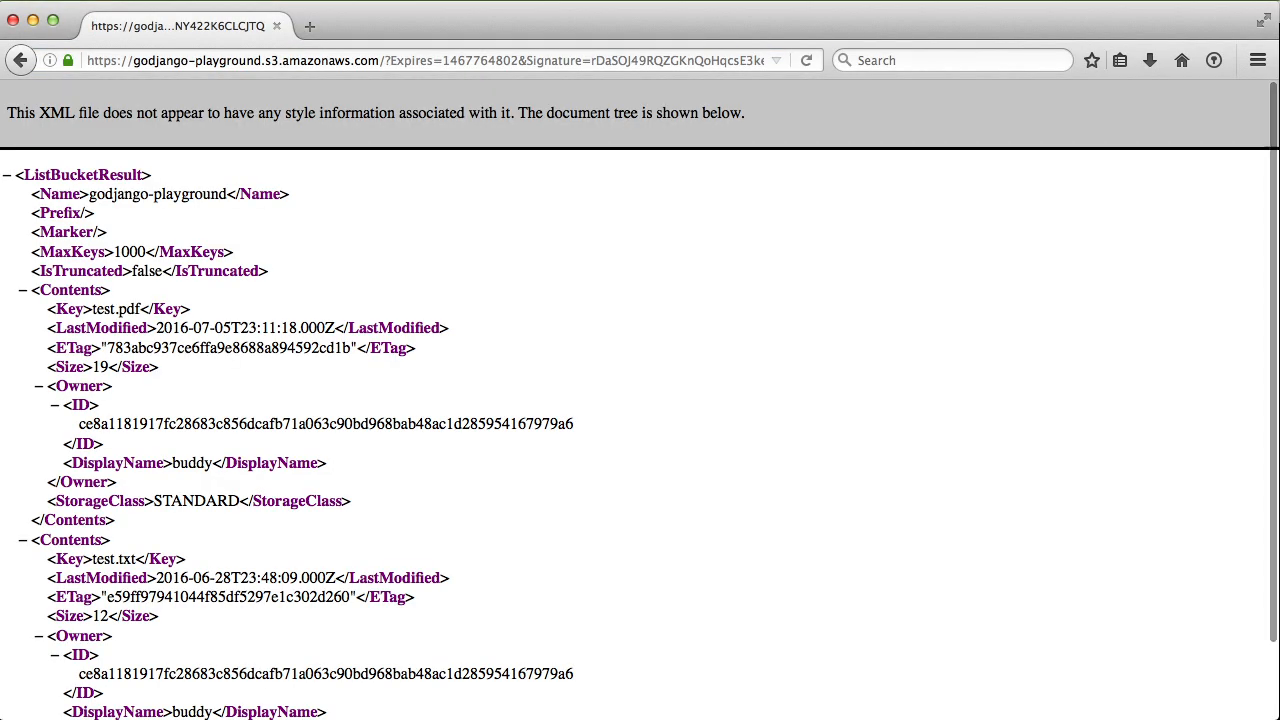
mouse_move(683, 412)
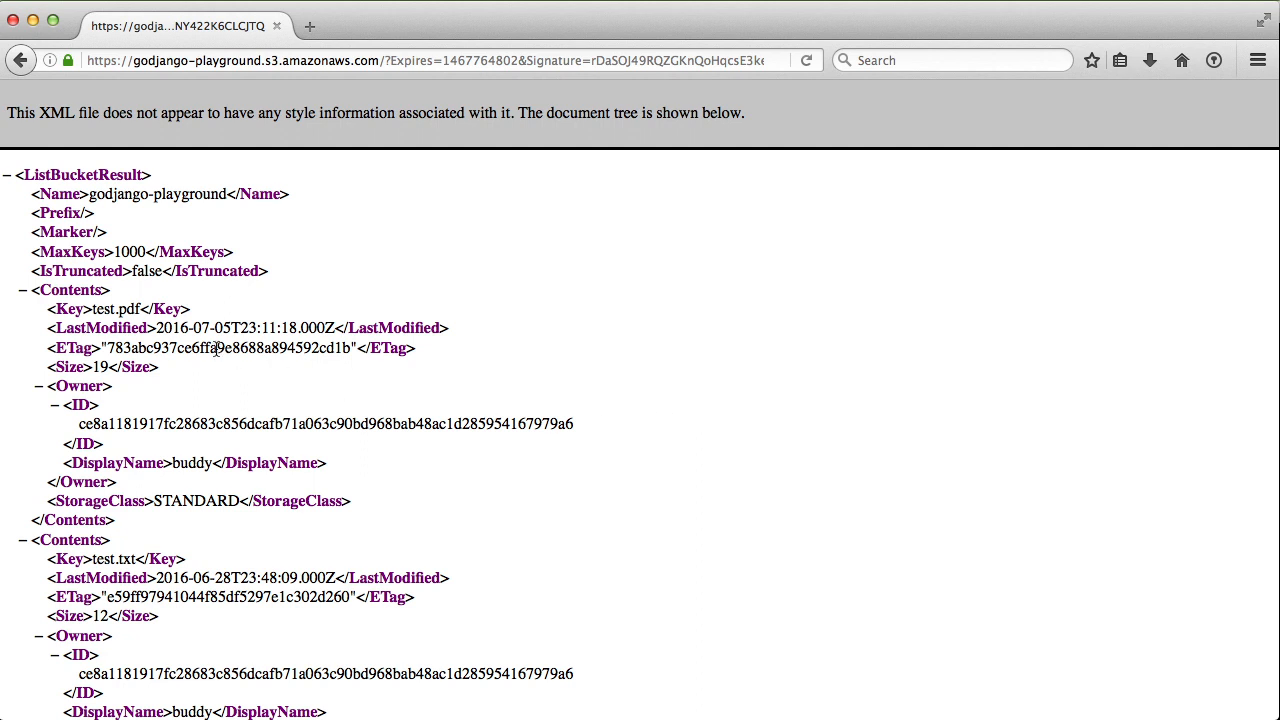
mouse_move(222, 342)
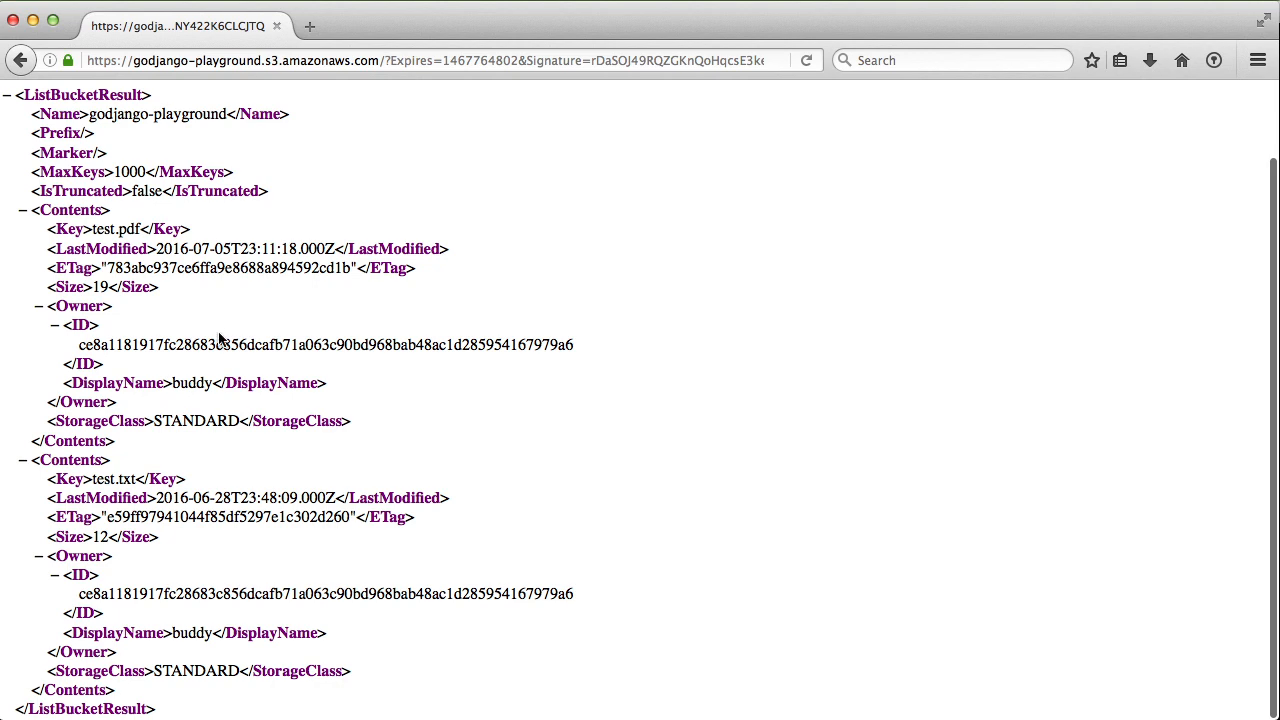
mouse_move(218, 383)
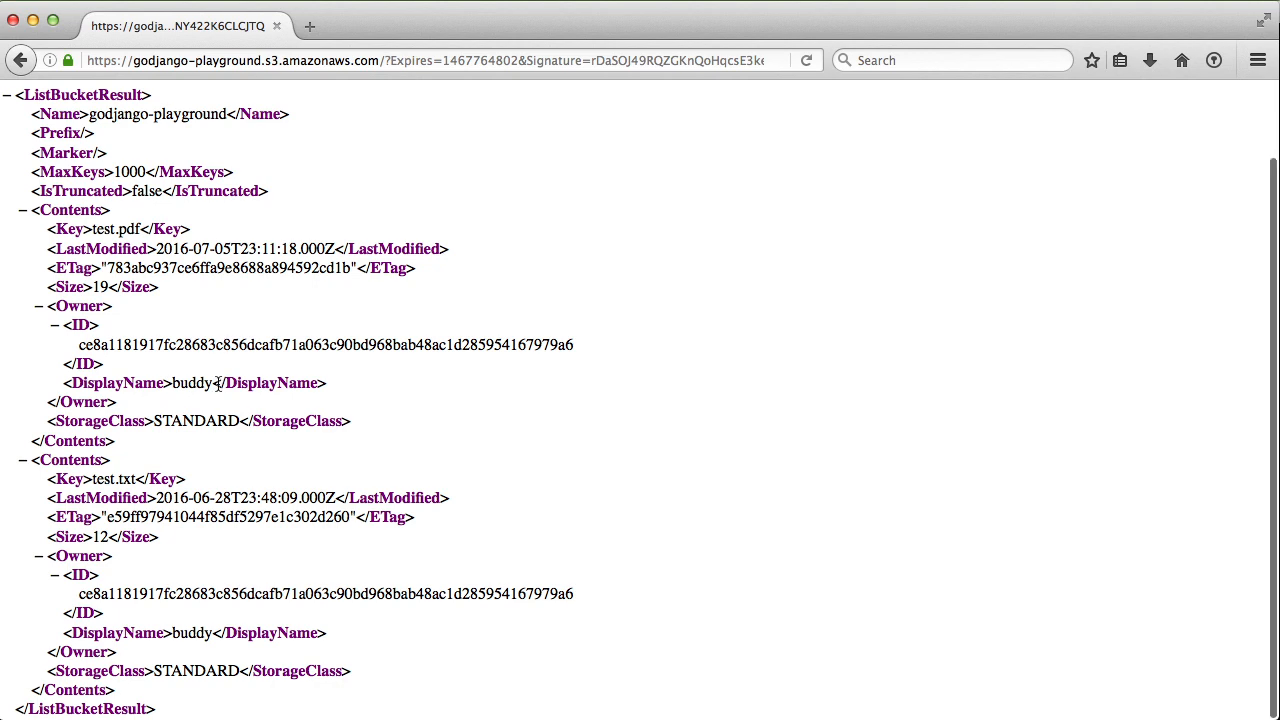